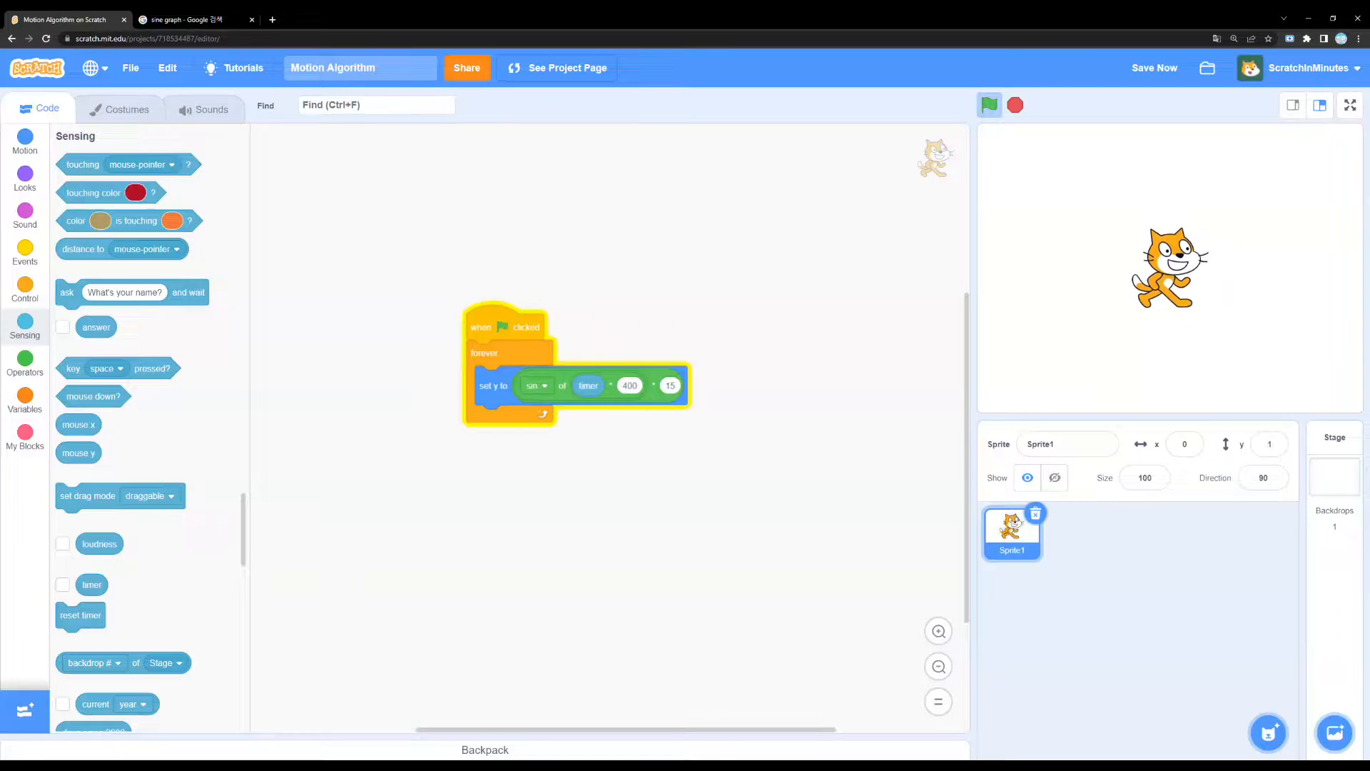
# Open the Choose a Sprite library from the sprite pane.
pyautogui.click(1349, 105)
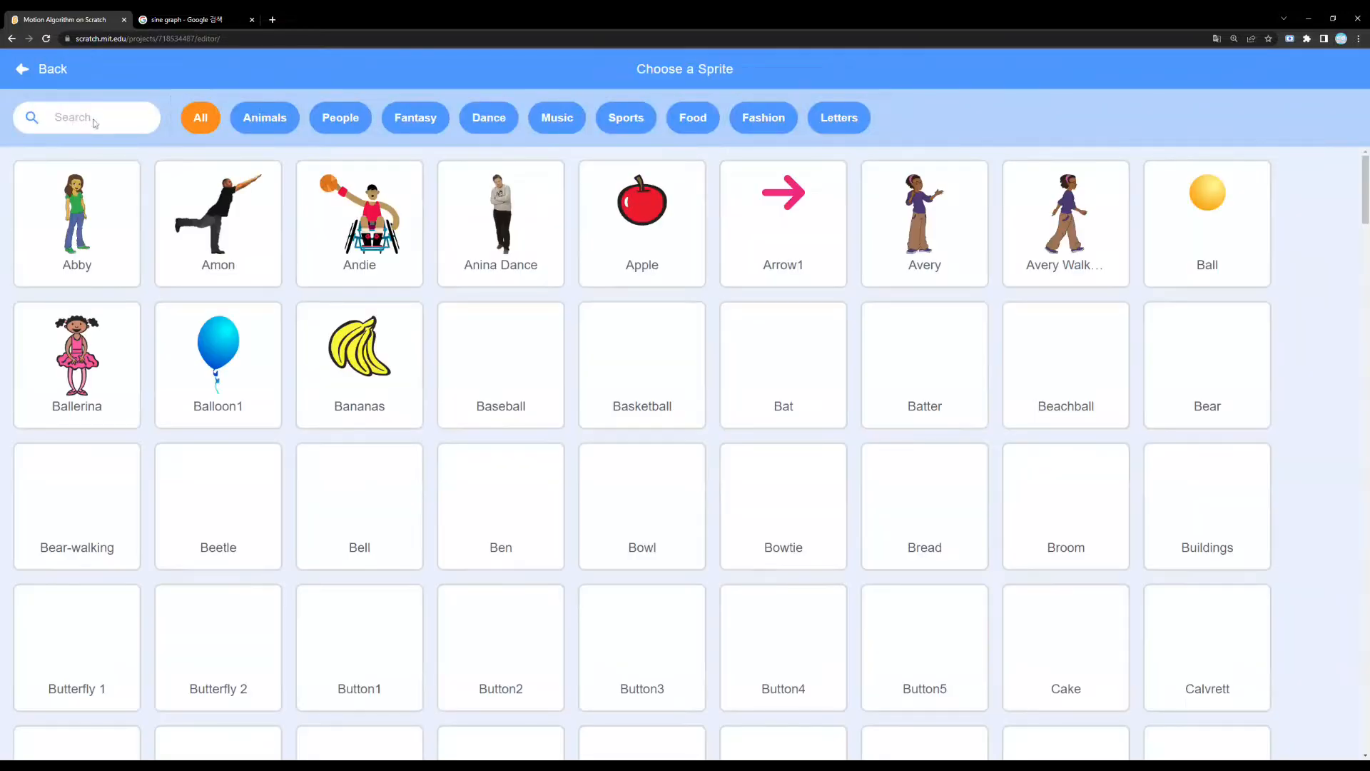
# Search the sprite library for 'Taco' and add the Taco sprite.
pyautogui.write('T')
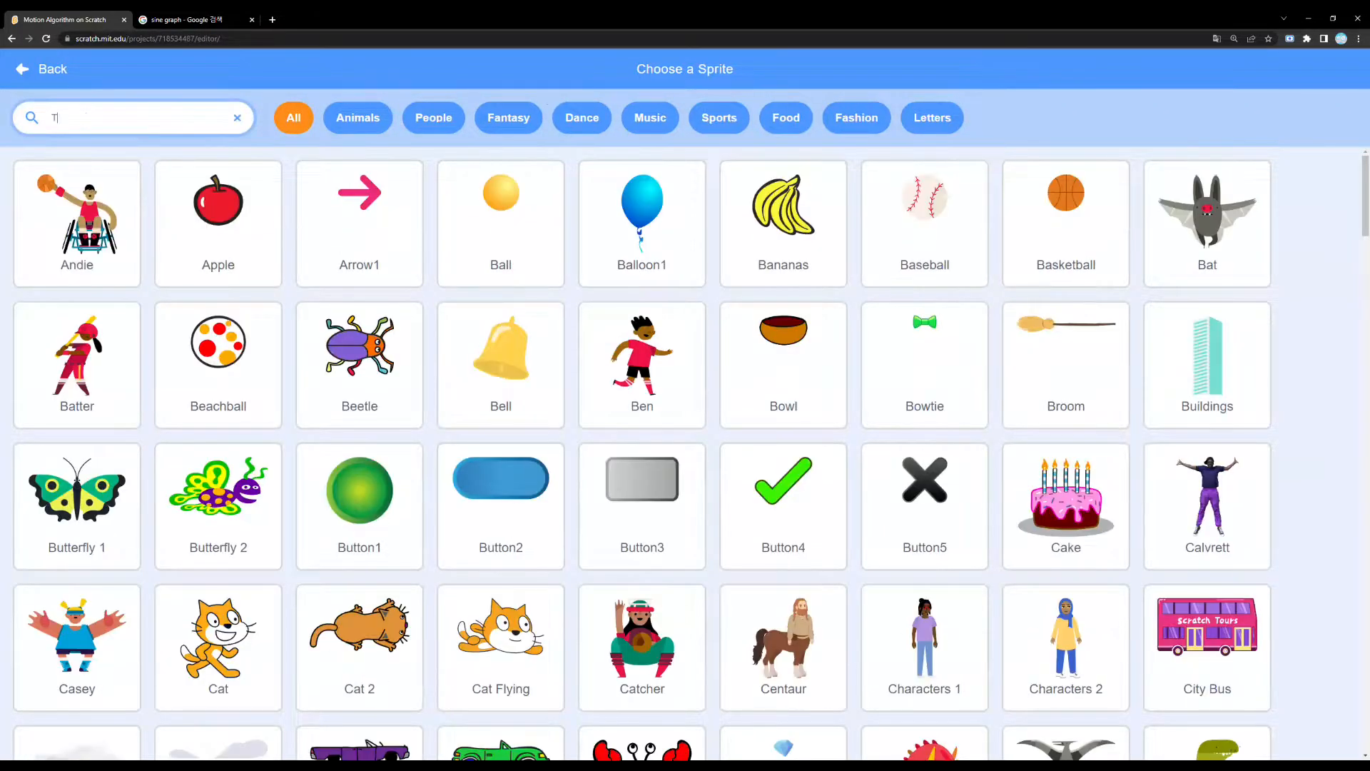
pyautogui.write('aco')
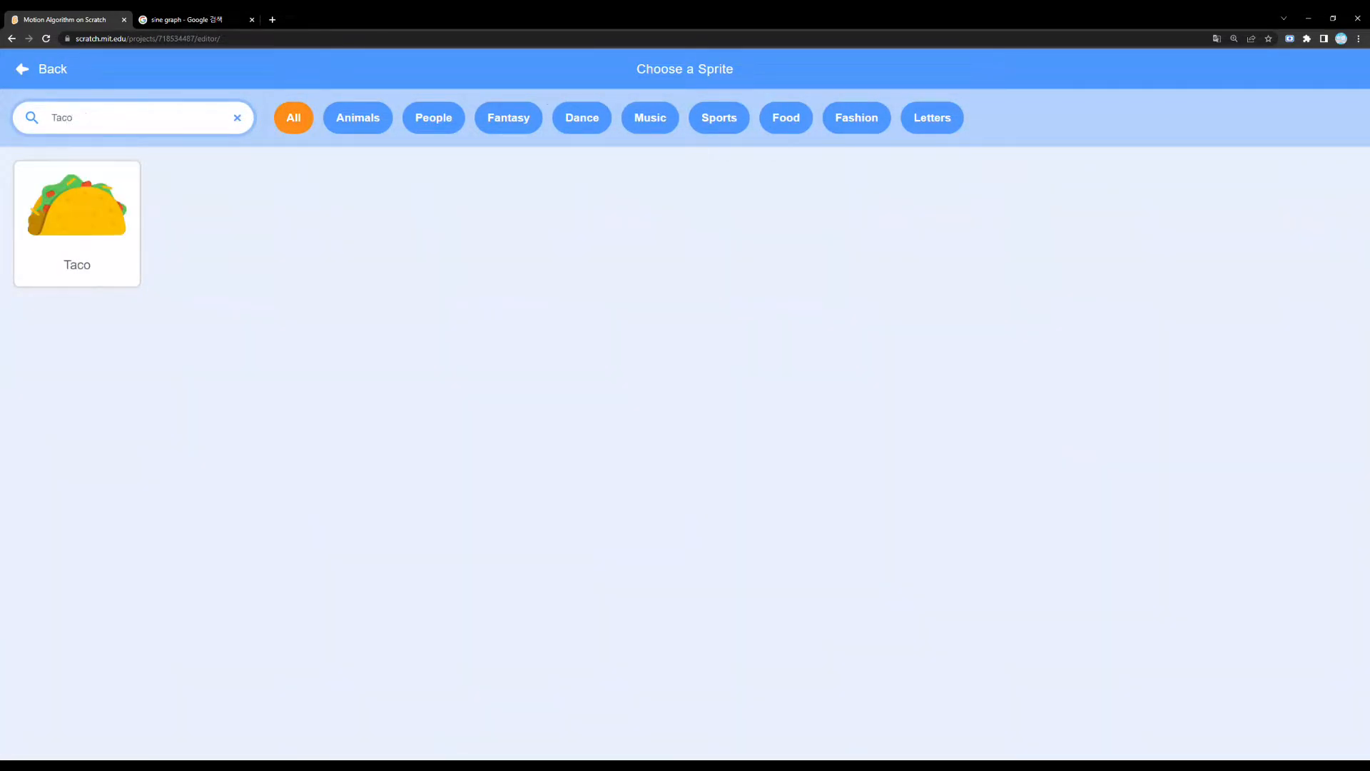
pyautogui.click(76, 219)
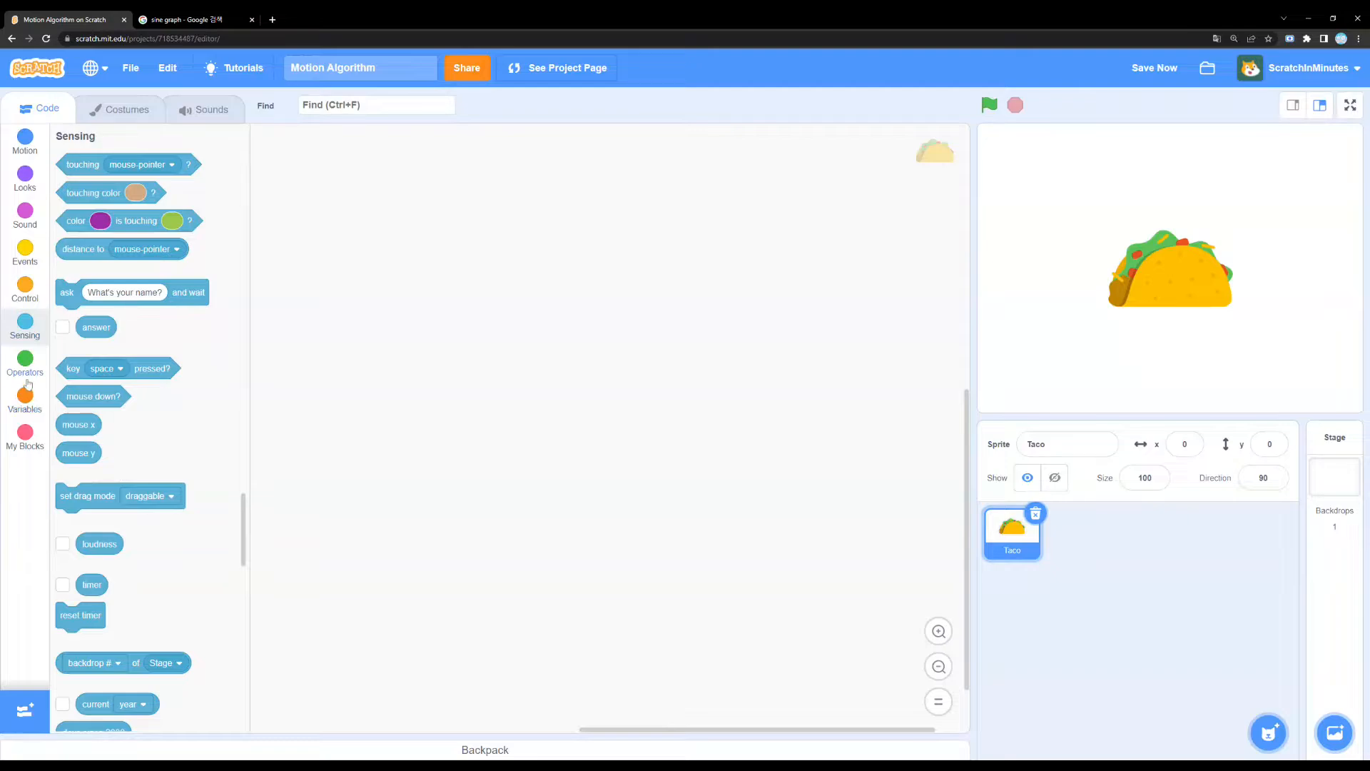
# Combine Operators blocks and the timer into sin(timer × 300) × 20.
pyautogui.click(25, 363)
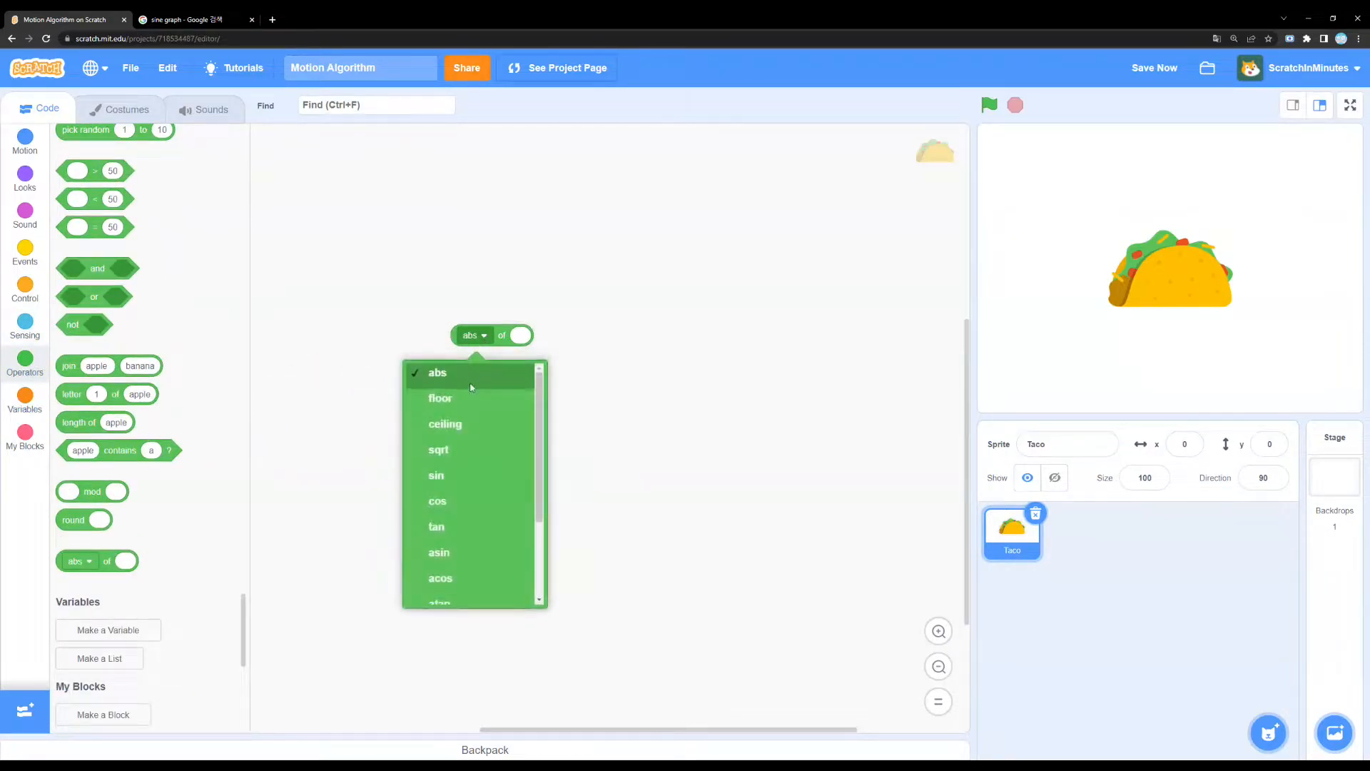
pyautogui.click(435, 475)
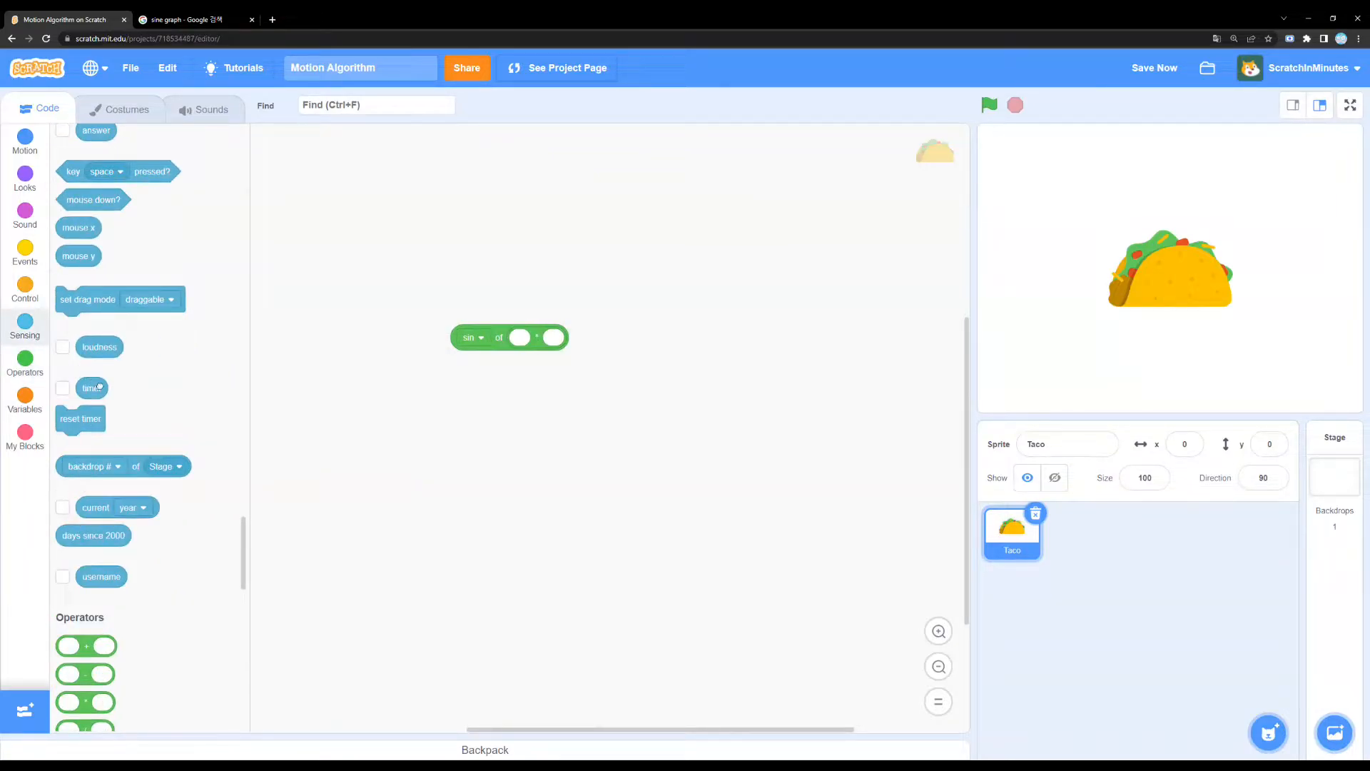
pyautogui.moveTo(91, 387); pyautogui.dragTo(525, 339)
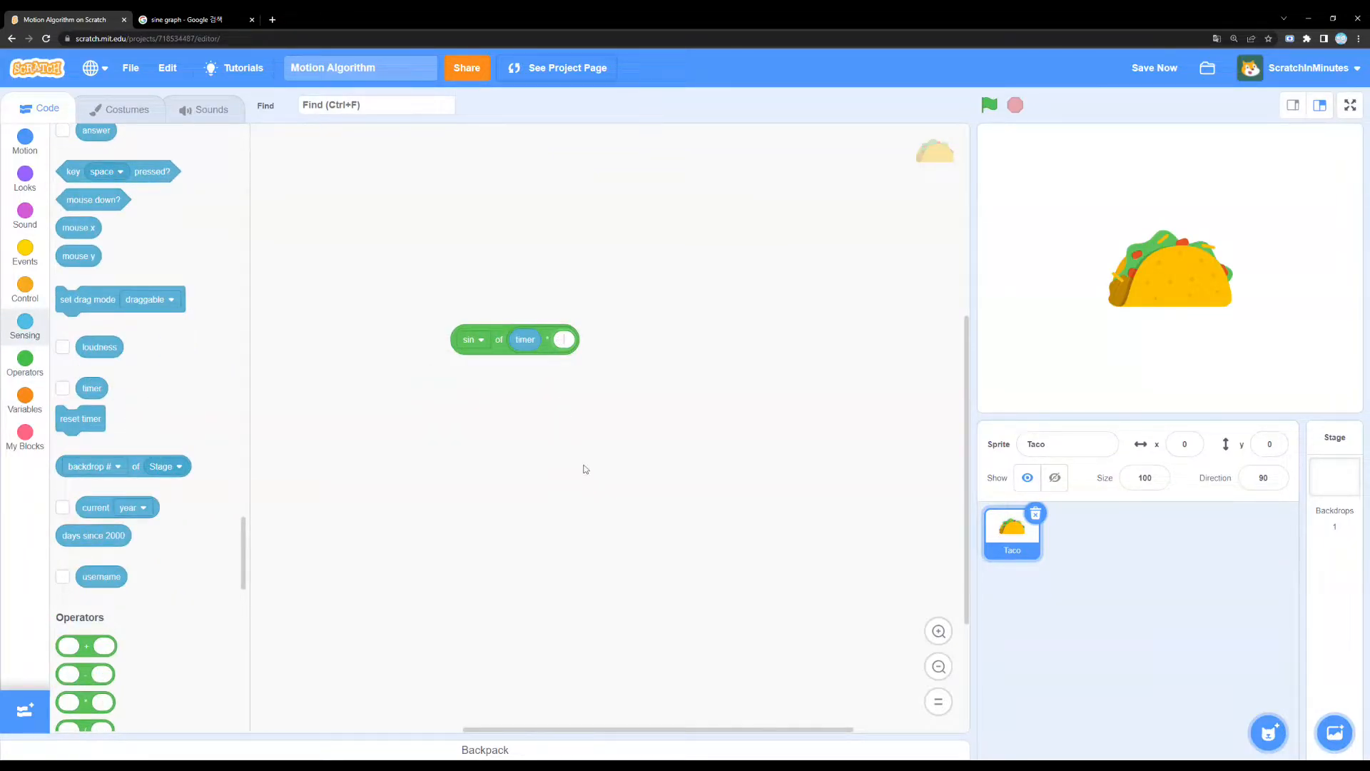
pyautogui.moveTo(565, 503)
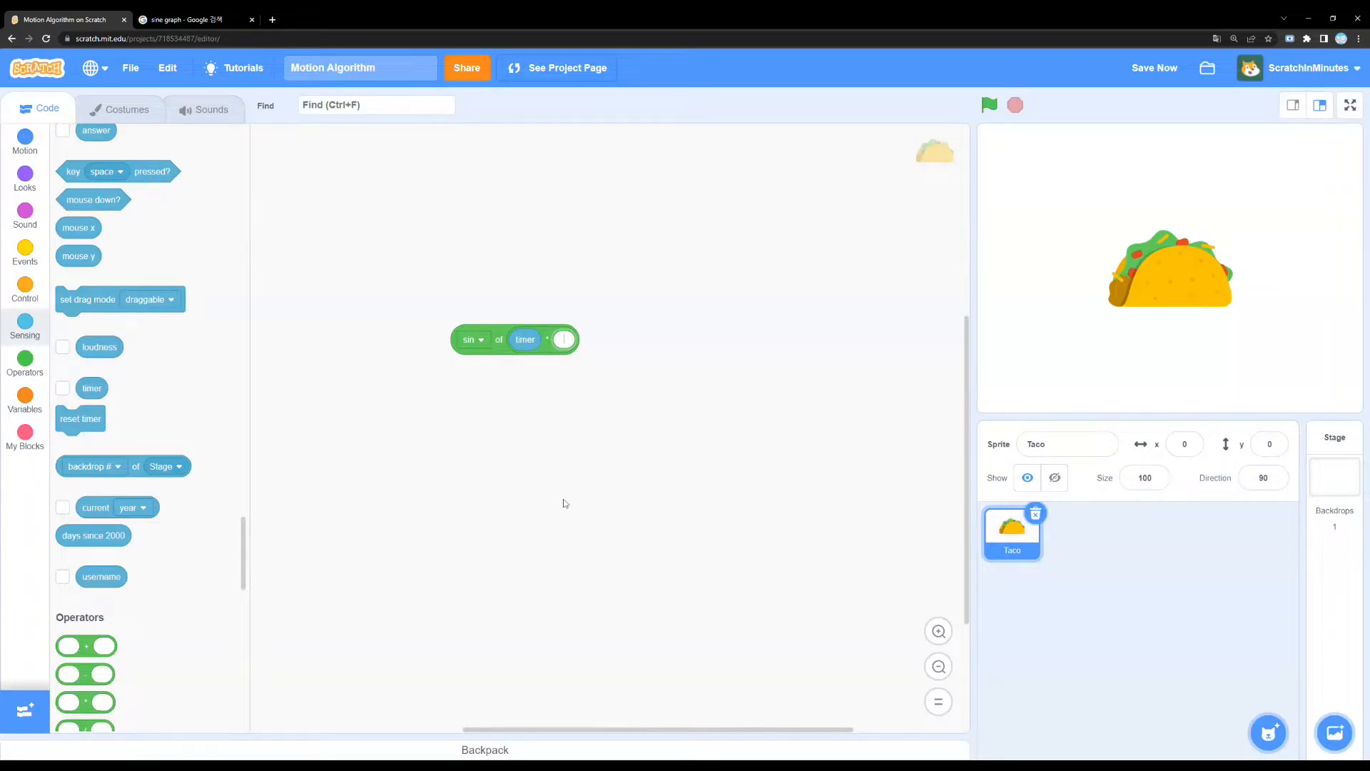
pyautogui.moveTo(541, 552)
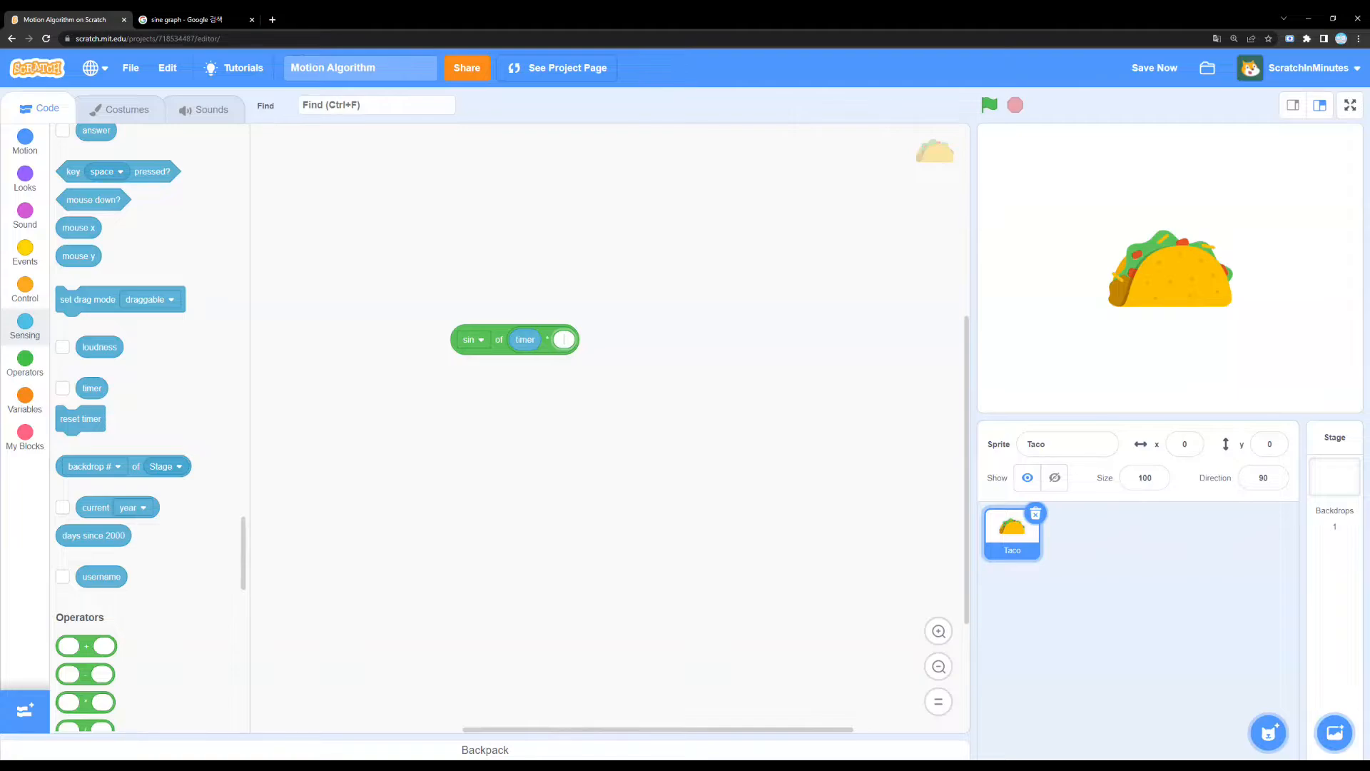
pyautogui.write('300')
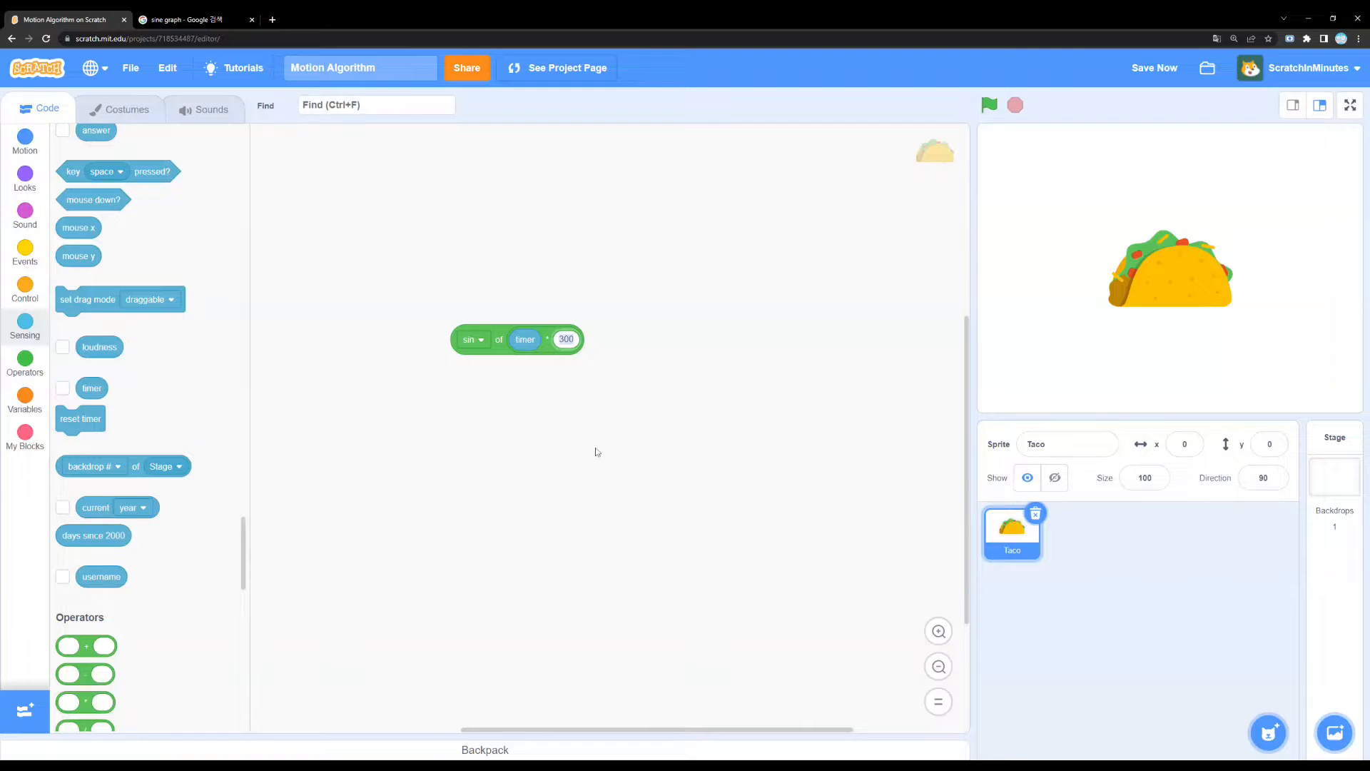
pyautogui.moveTo(570, 385)
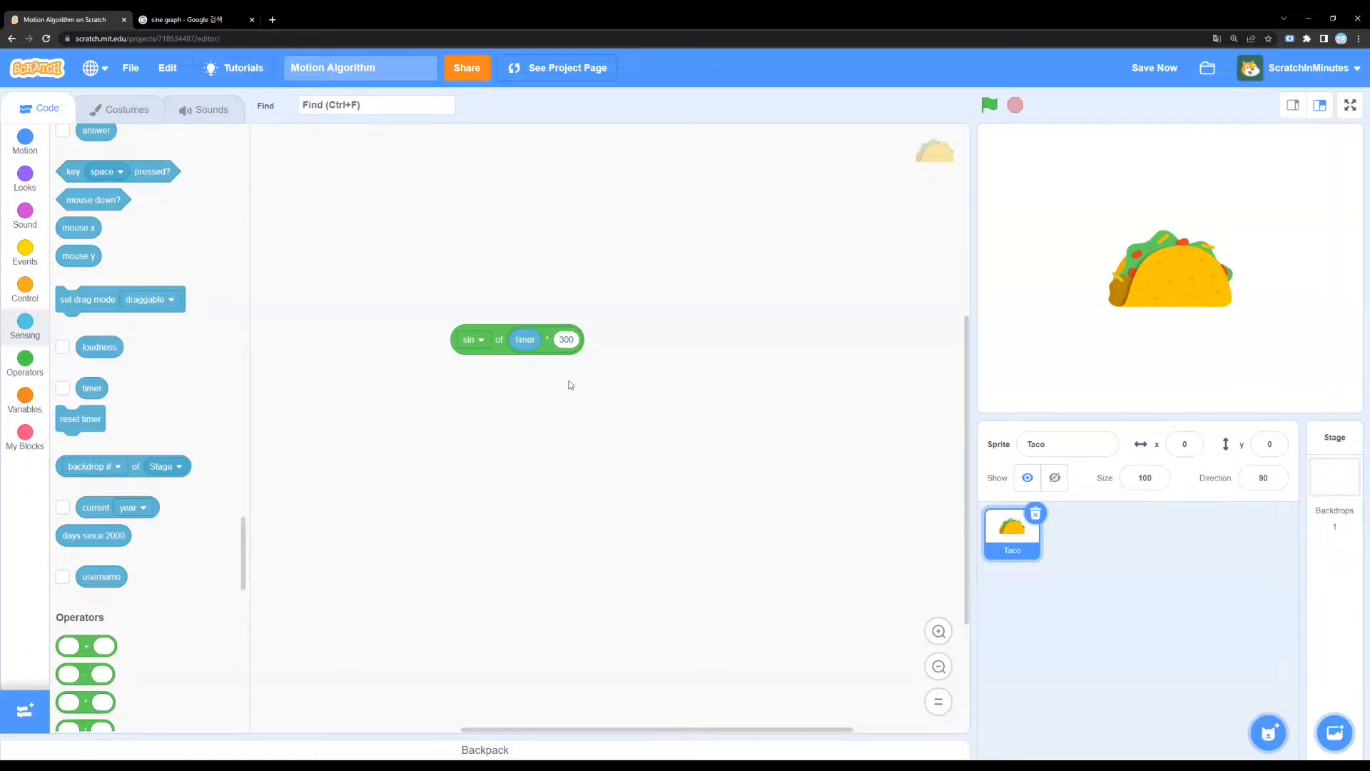
pyautogui.moveTo(619, 410)
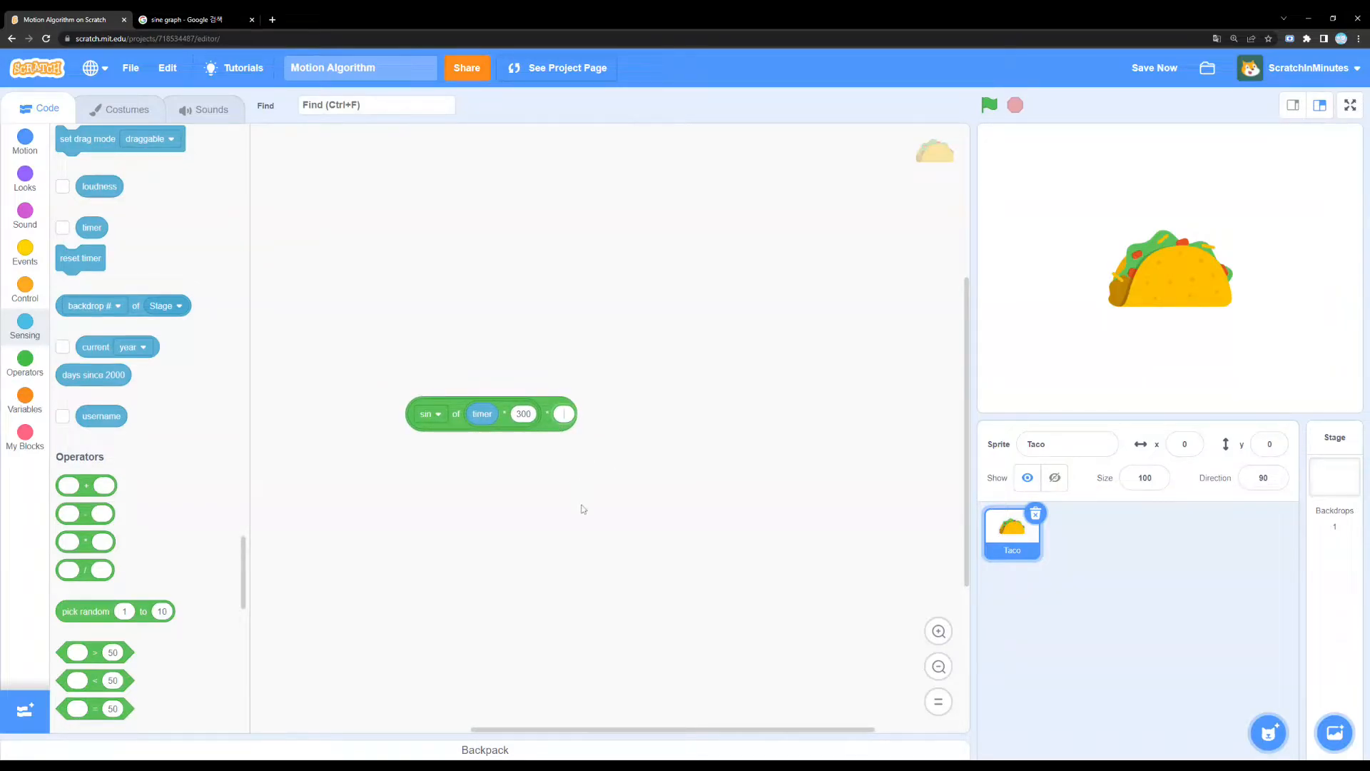
pyautogui.write('20')
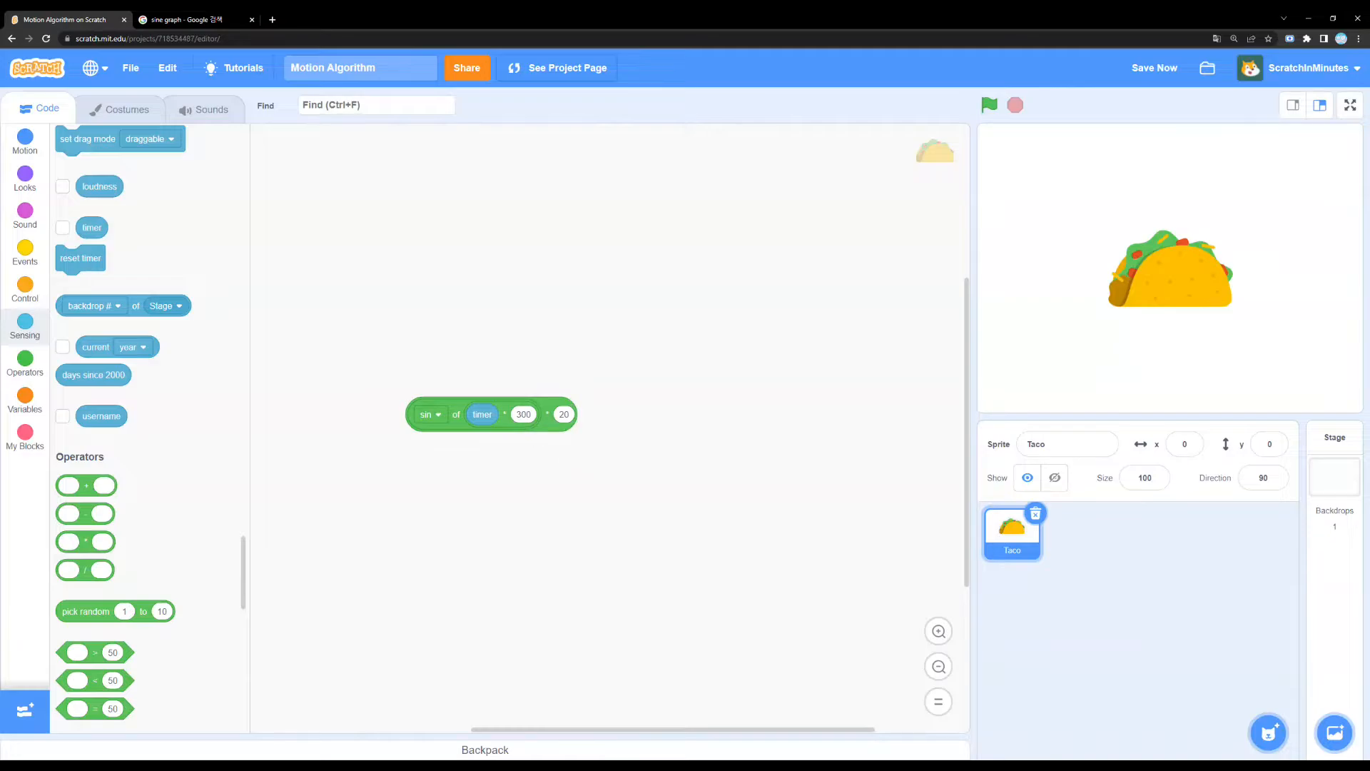
pyautogui.moveTo(516, 477)
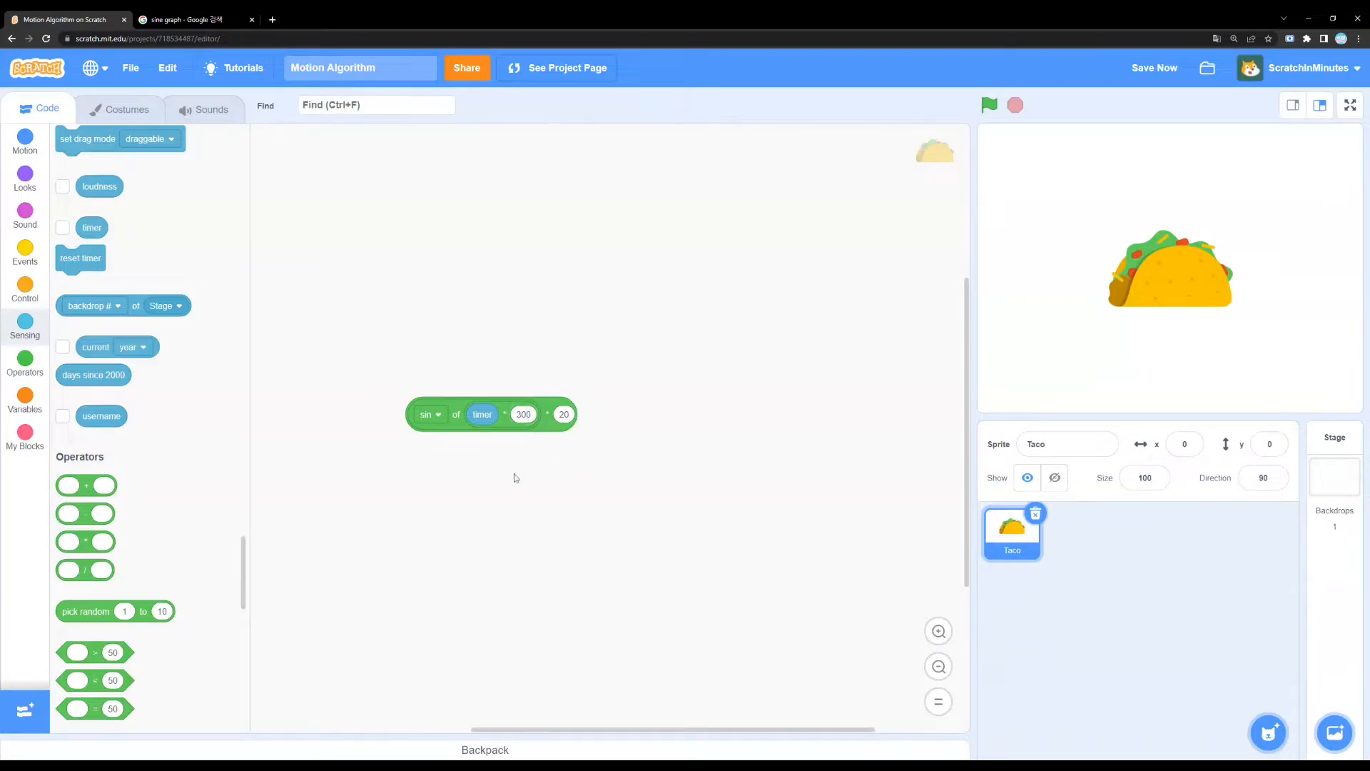
pyautogui.moveTo(497, 511)
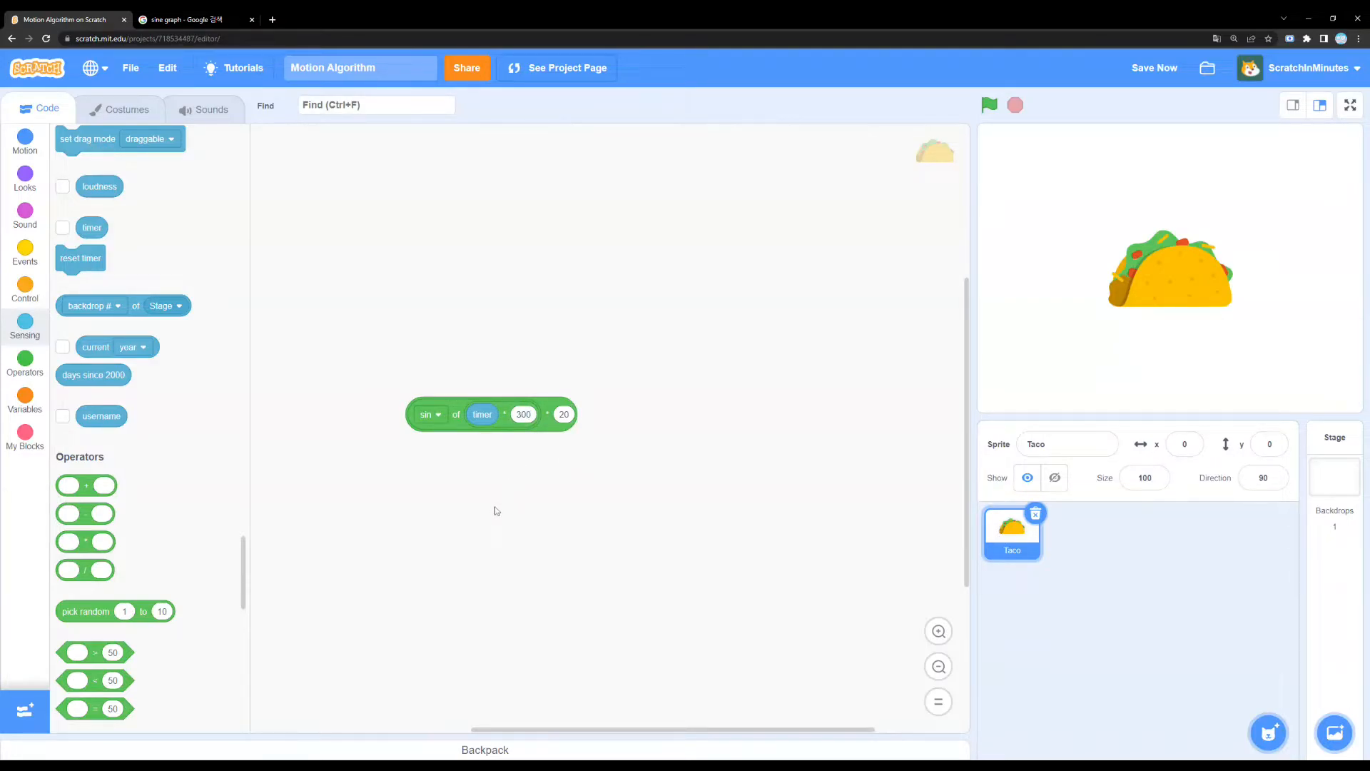
pyautogui.moveTo(554, 517)
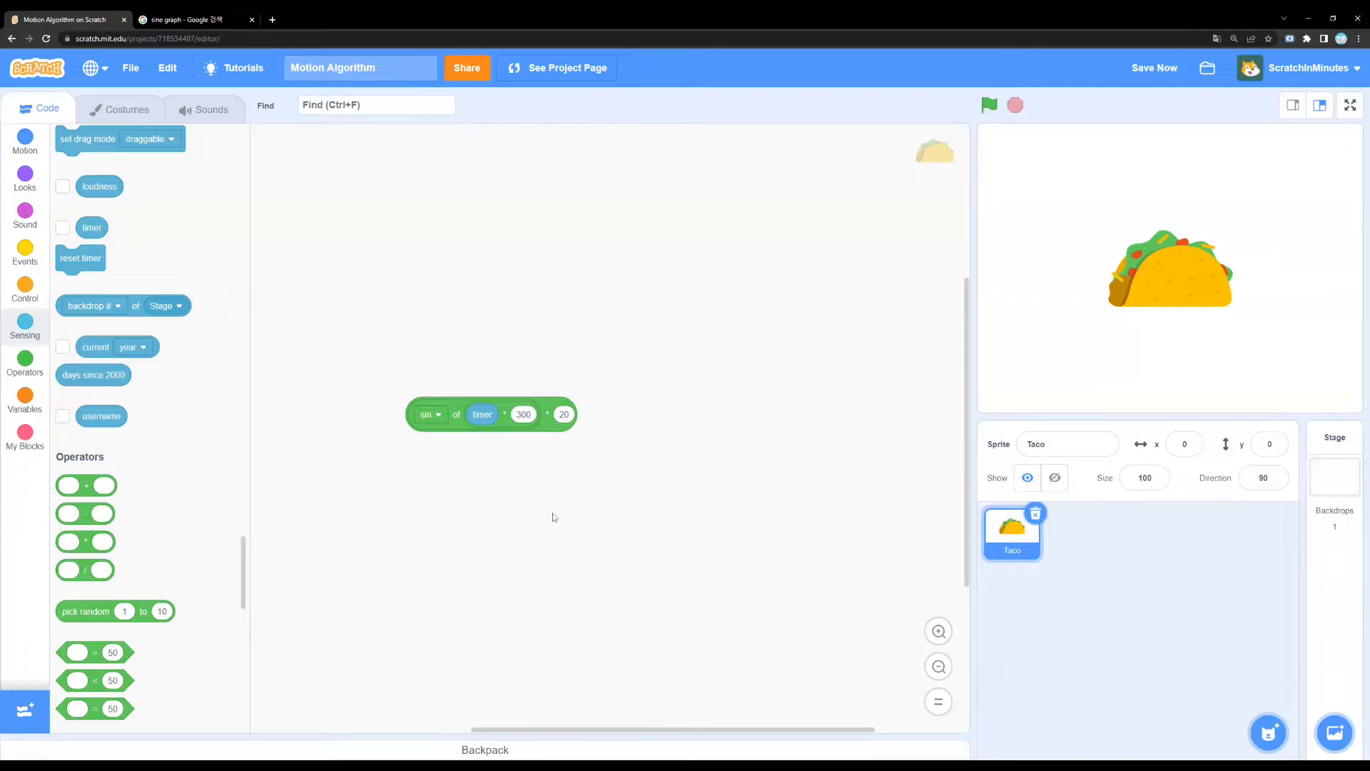
pyautogui.click(1155, 68)
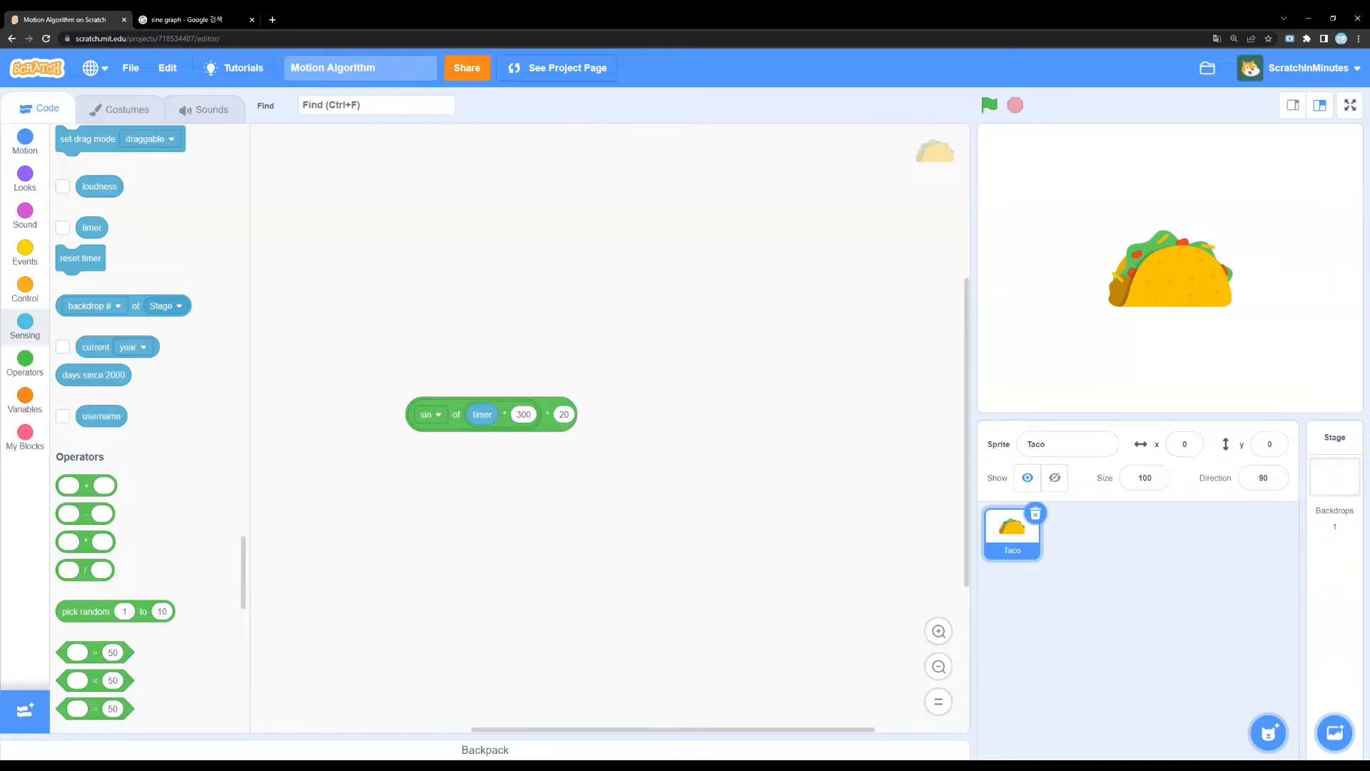
pyautogui.moveTo(1004, 494)
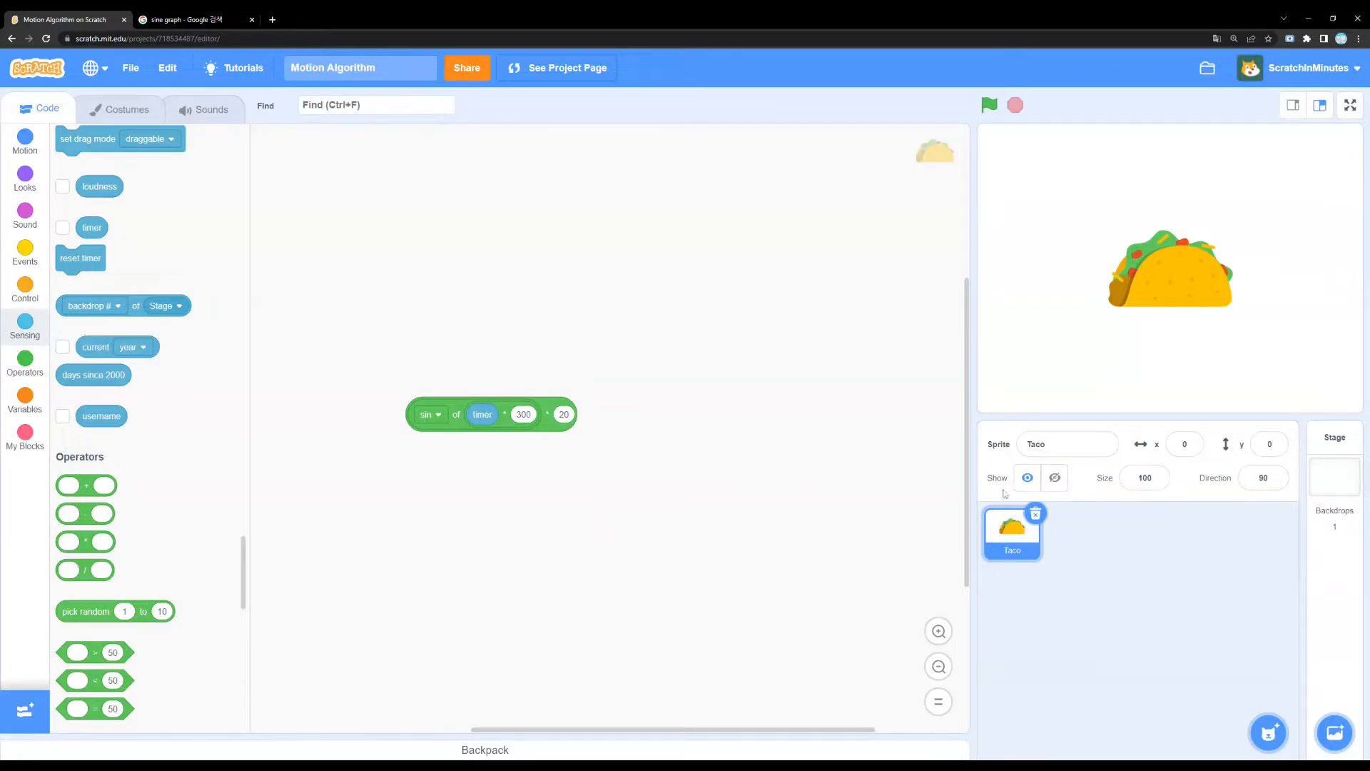
# Reposition the sin expression, preview a sine graph image, and return to the Scratch project.
pyautogui.moveTo(489, 413); pyautogui.dragTo(537, 396)
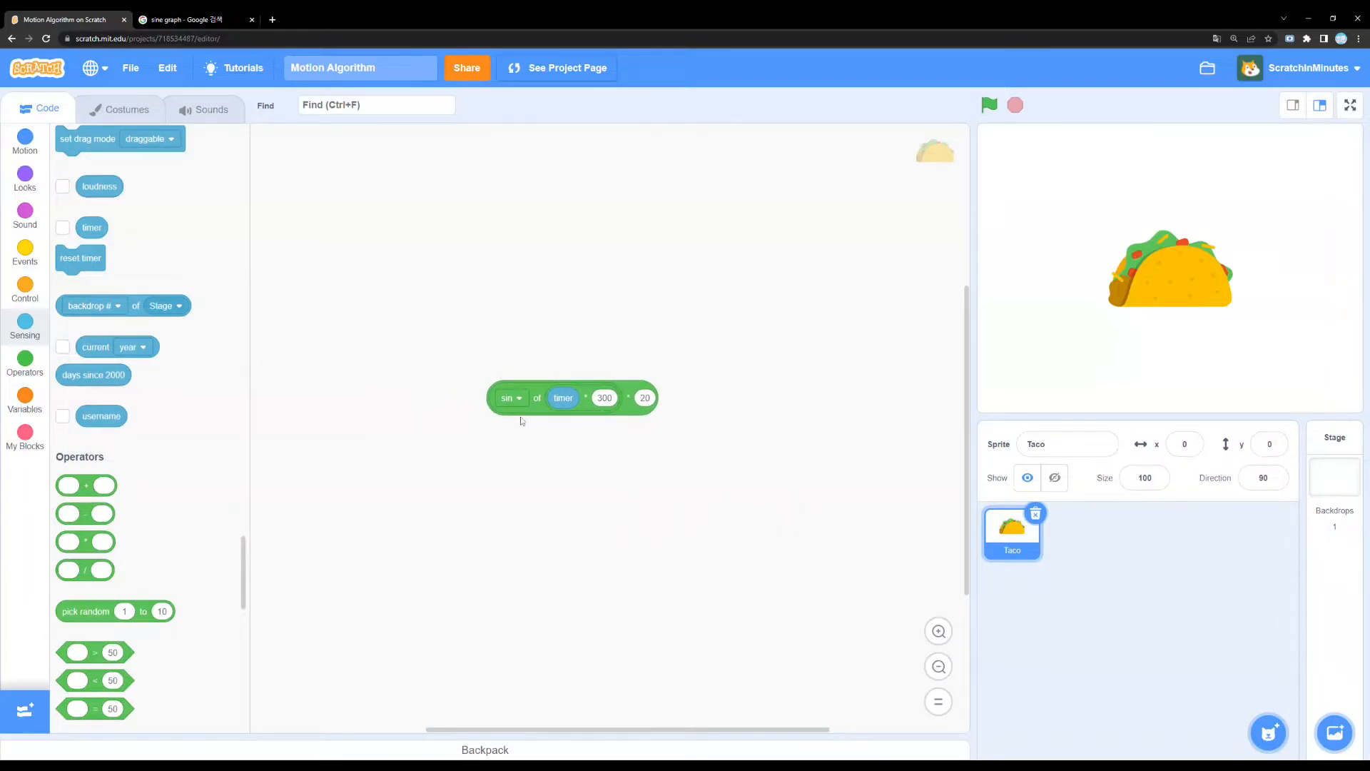
pyautogui.moveTo(517, 431)
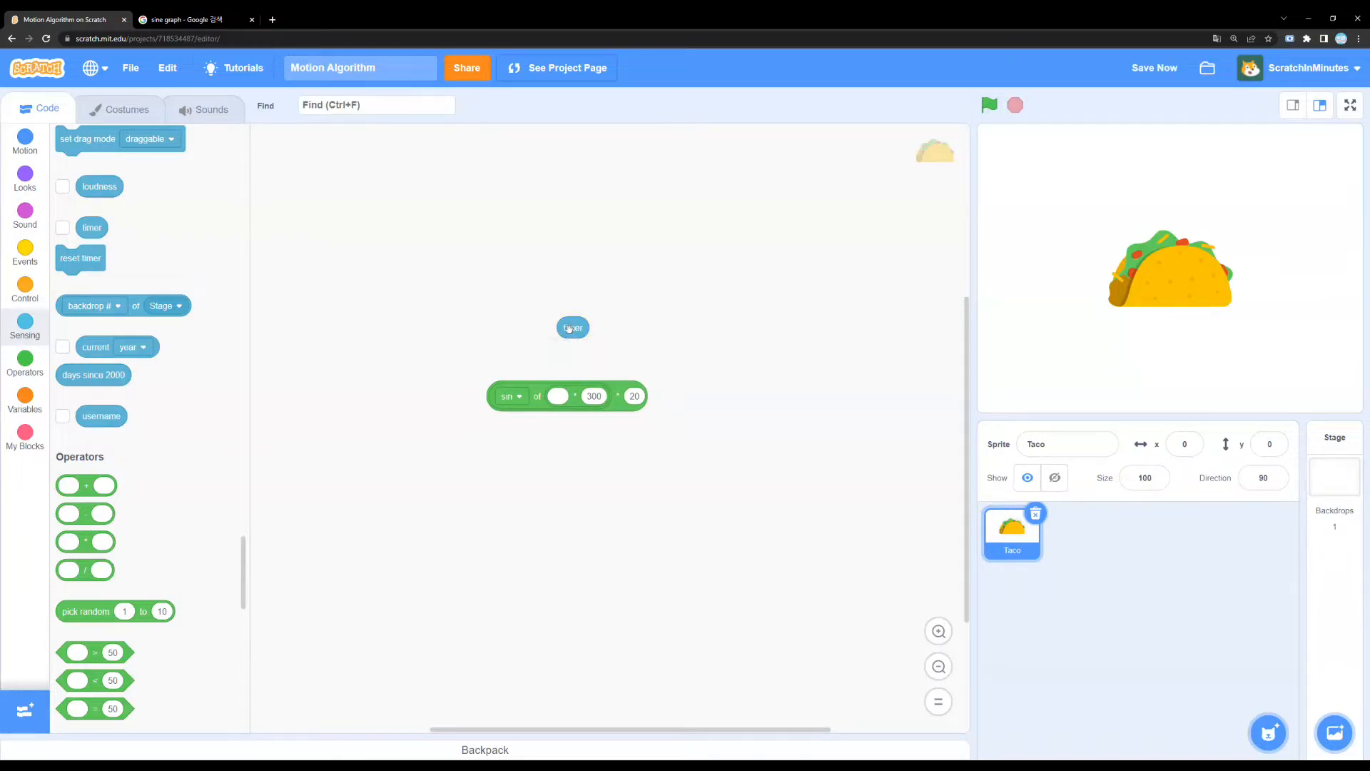
pyautogui.moveTo(572, 327); pyautogui.dragTo(563, 397)
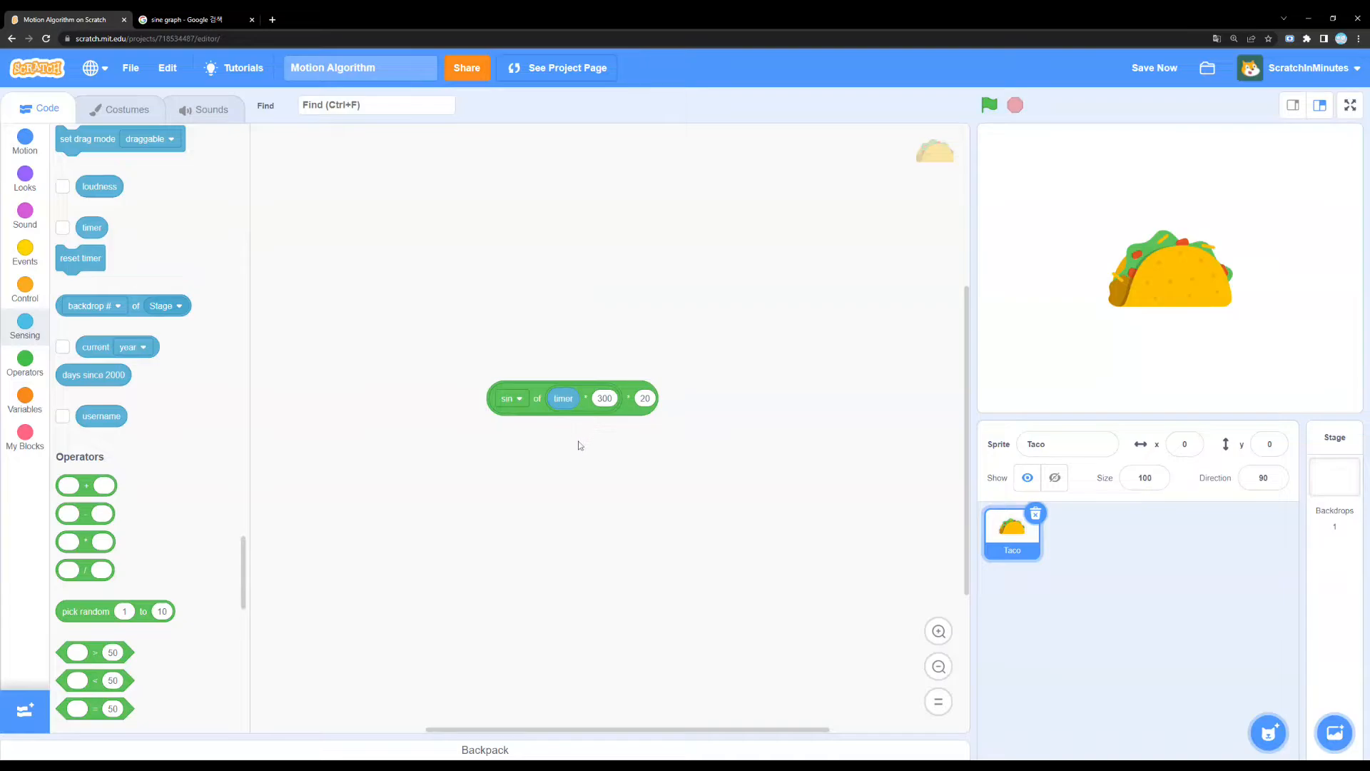
pyautogui.moveTo(572, 397); pyautogui.dragTo(595, 413)
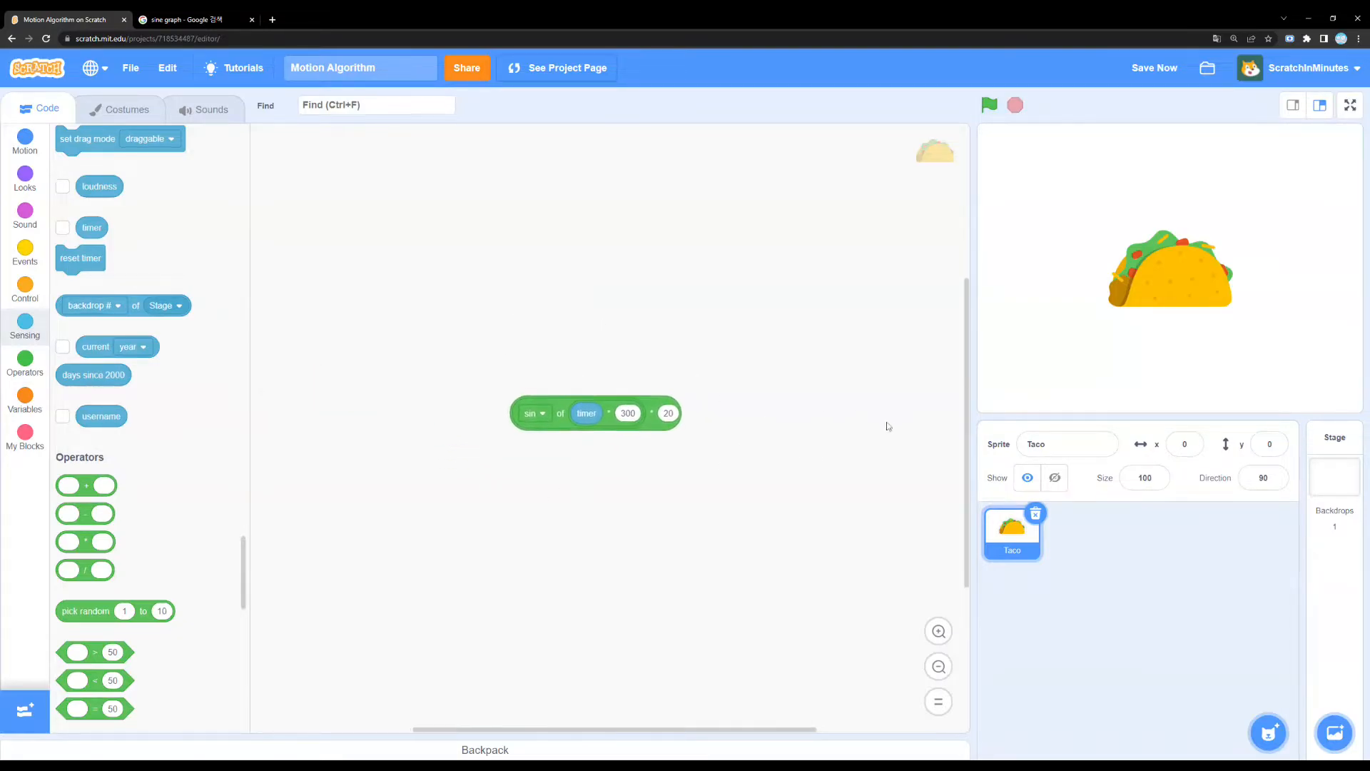
pyautogui.moveTo(595, 412); pyautogui.dragTo(599, 417)
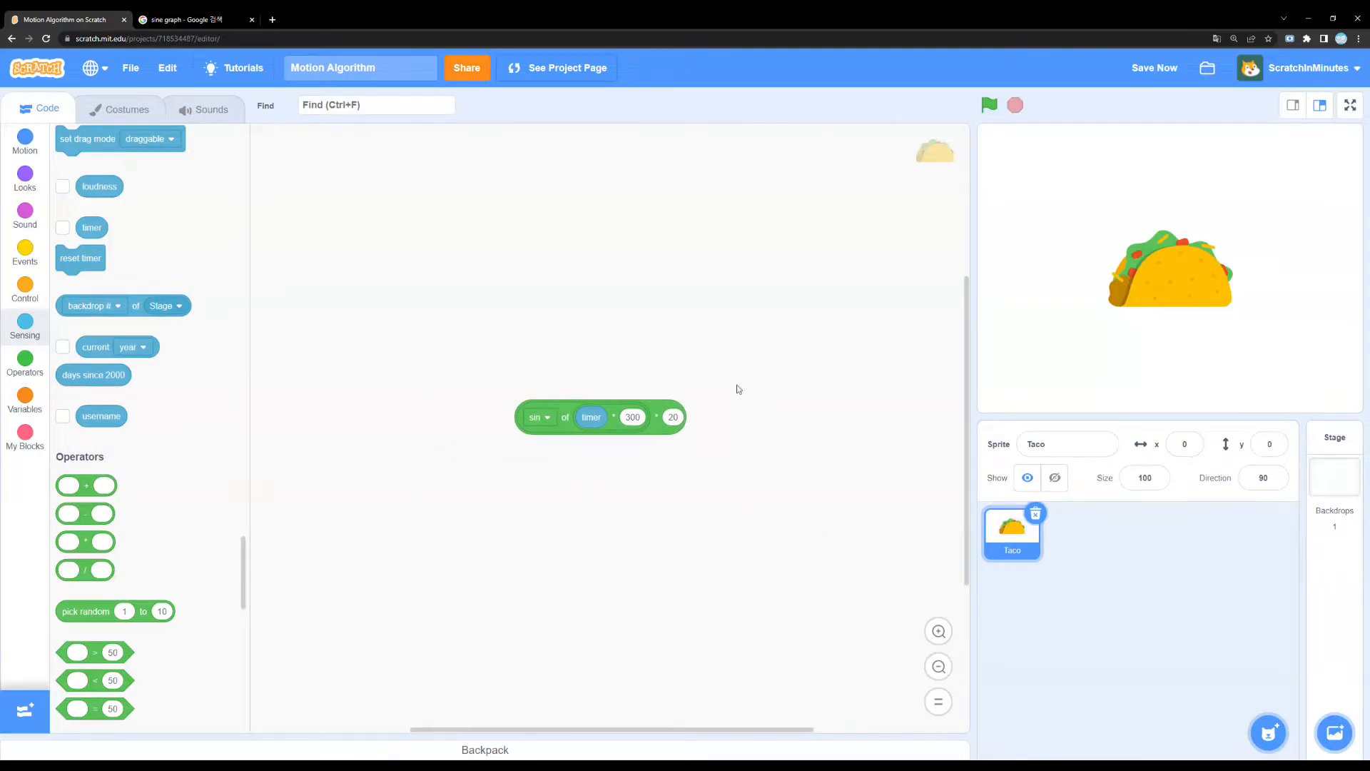
pyautogui.click(187, 19)
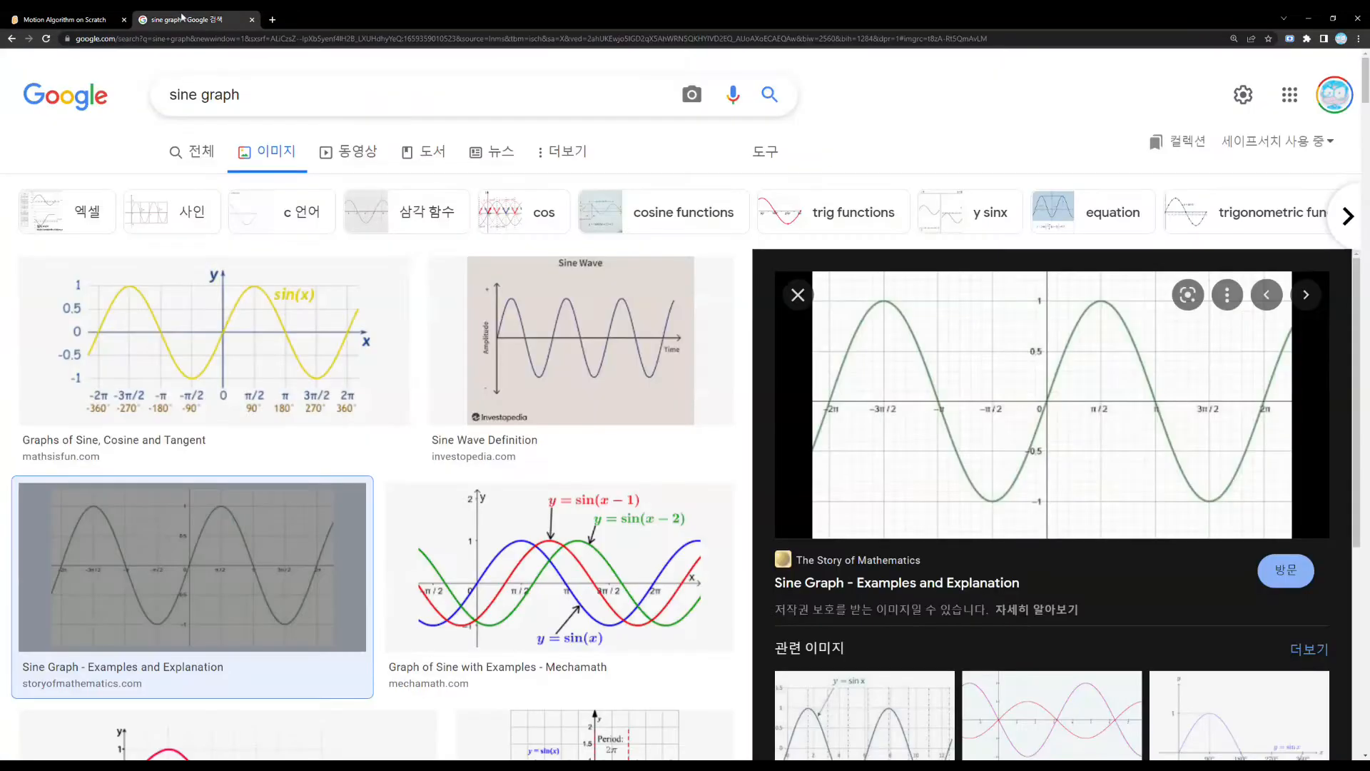
pyautogui.moveTo(904, 341)
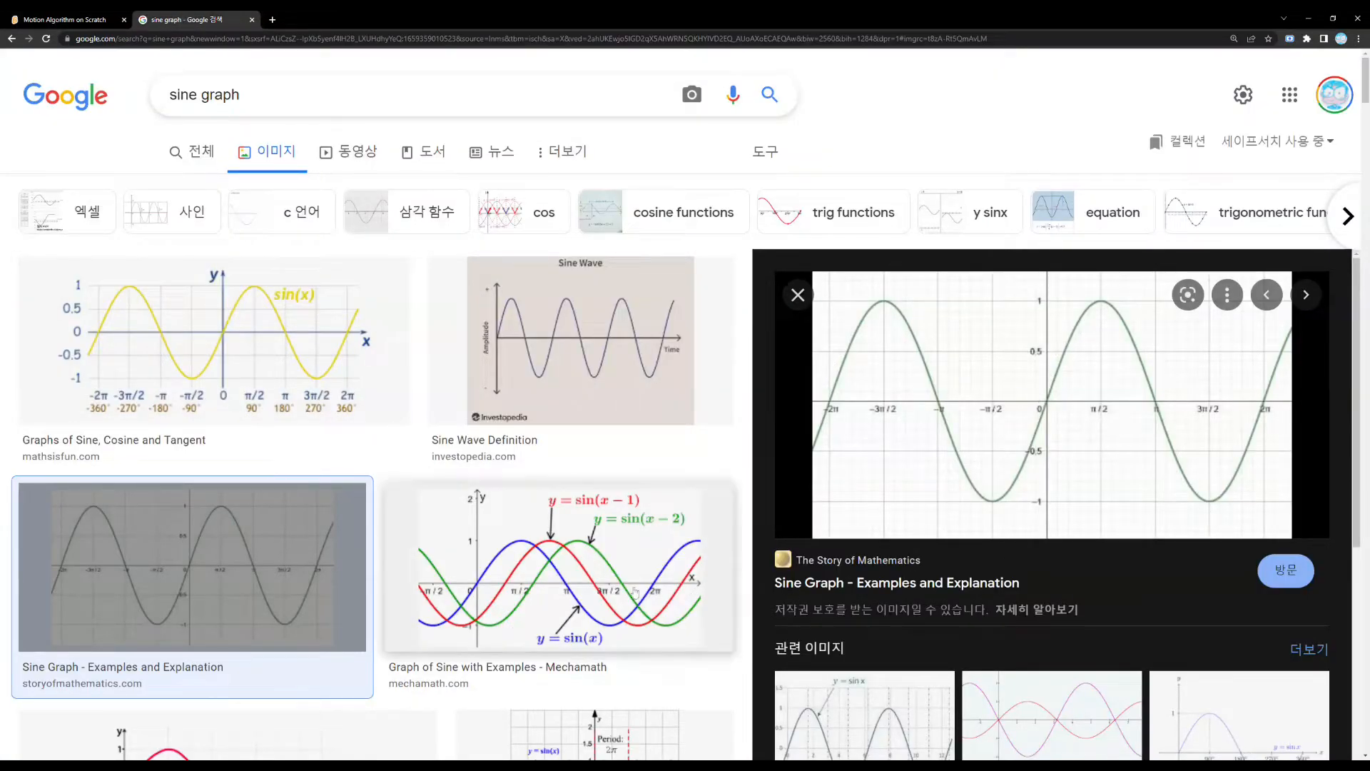
pyautogui.click(68, 19)
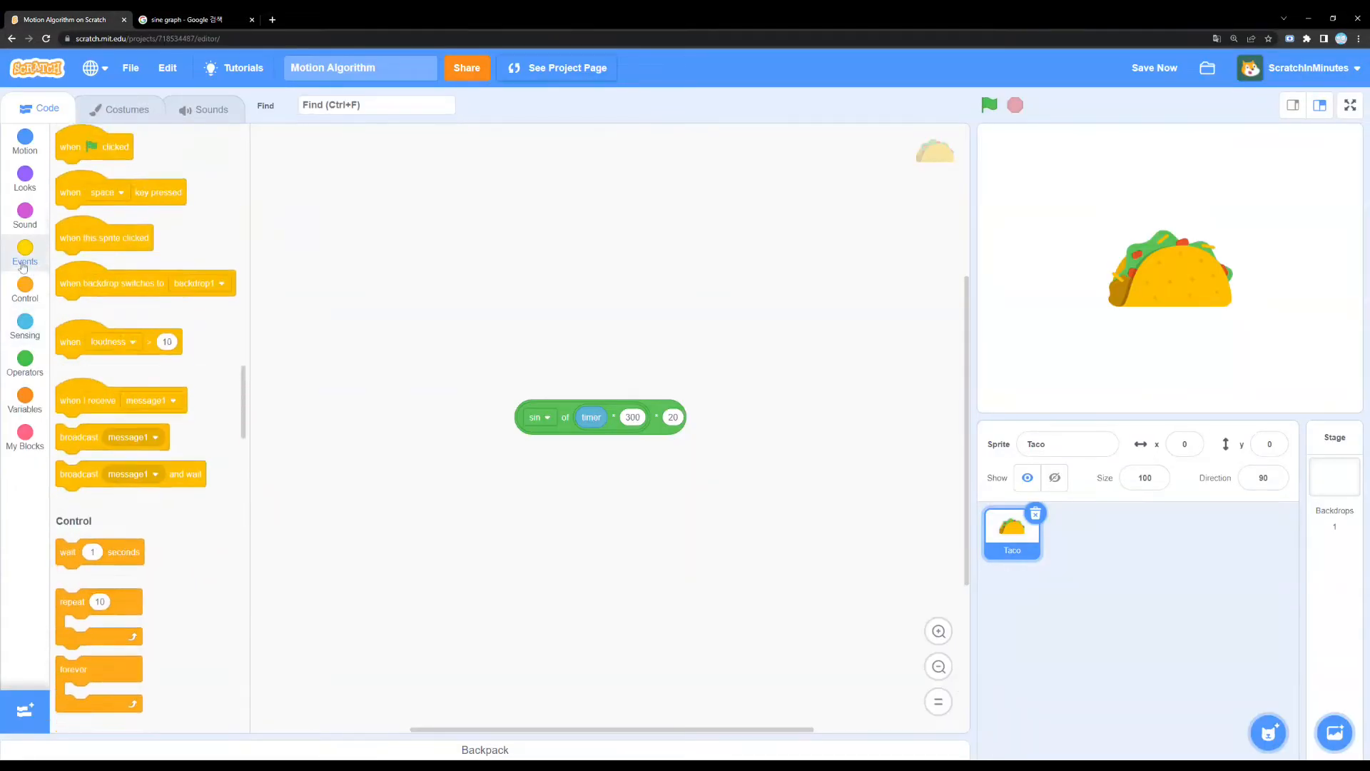
# Assemble a green-flag forever loop that sets y to the sin-of-timer expression.
pyautogui.moveTo(93, 146); pyautogui.dragTo(454, 252)
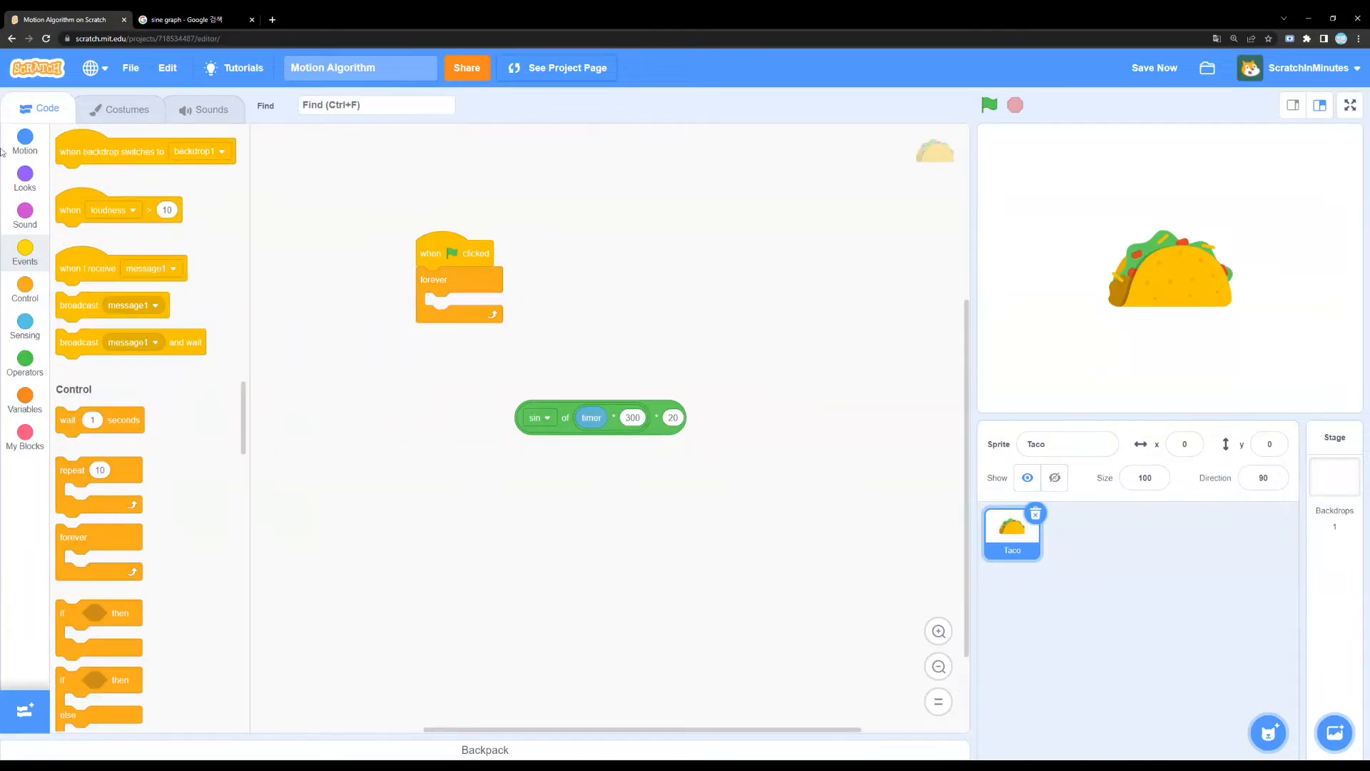
pyautogui.click(25, 141)
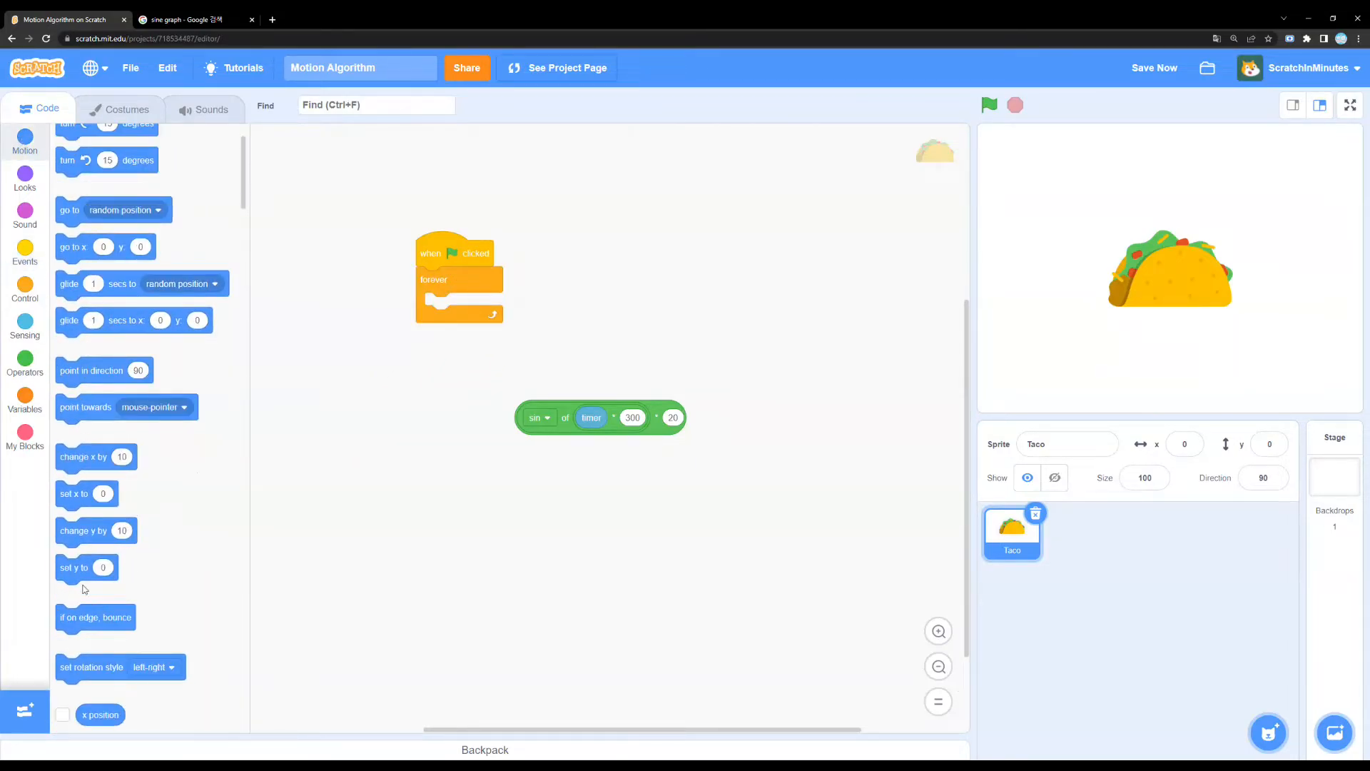
pyautogui.moveTo(74, 567); pyautogui.dragTo(406, 336)
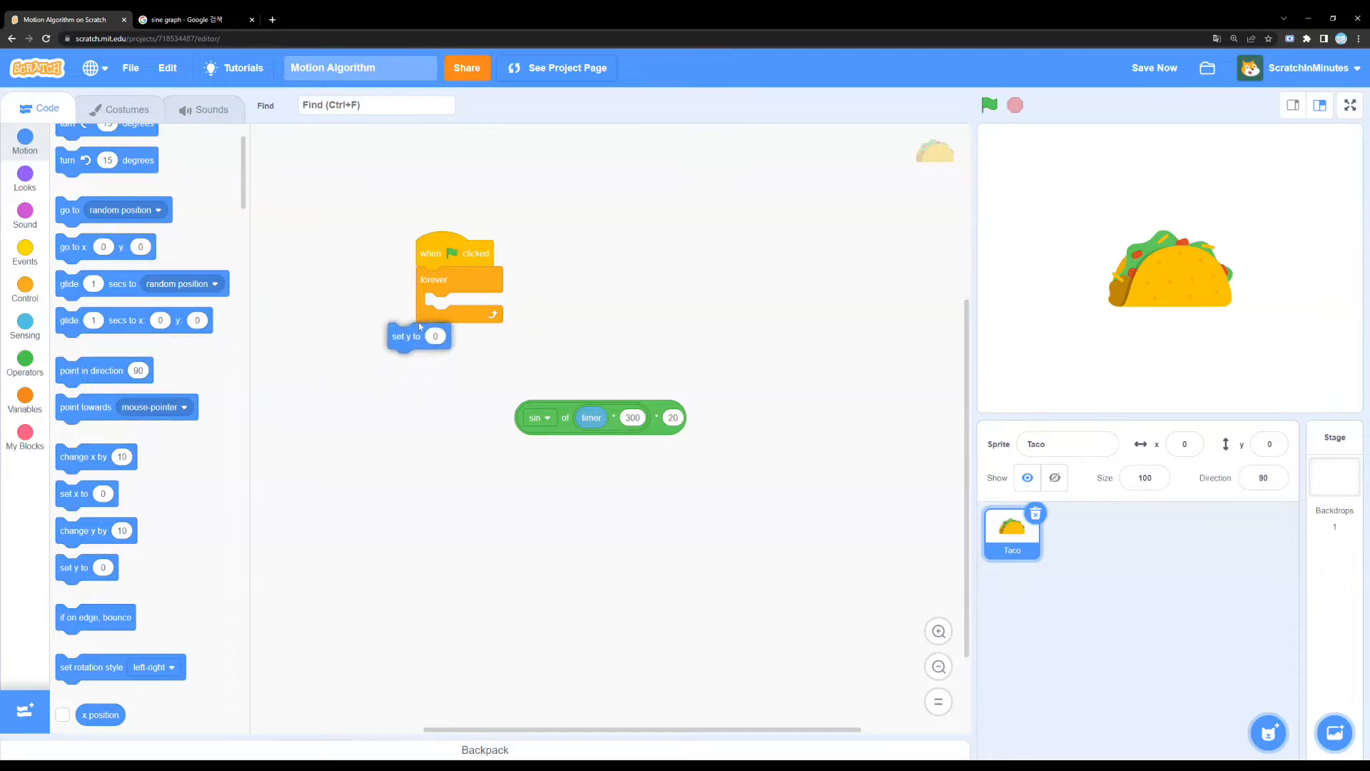
pyautogui.moveTo(406, 336); pyautogui.dragTo(467, 366)
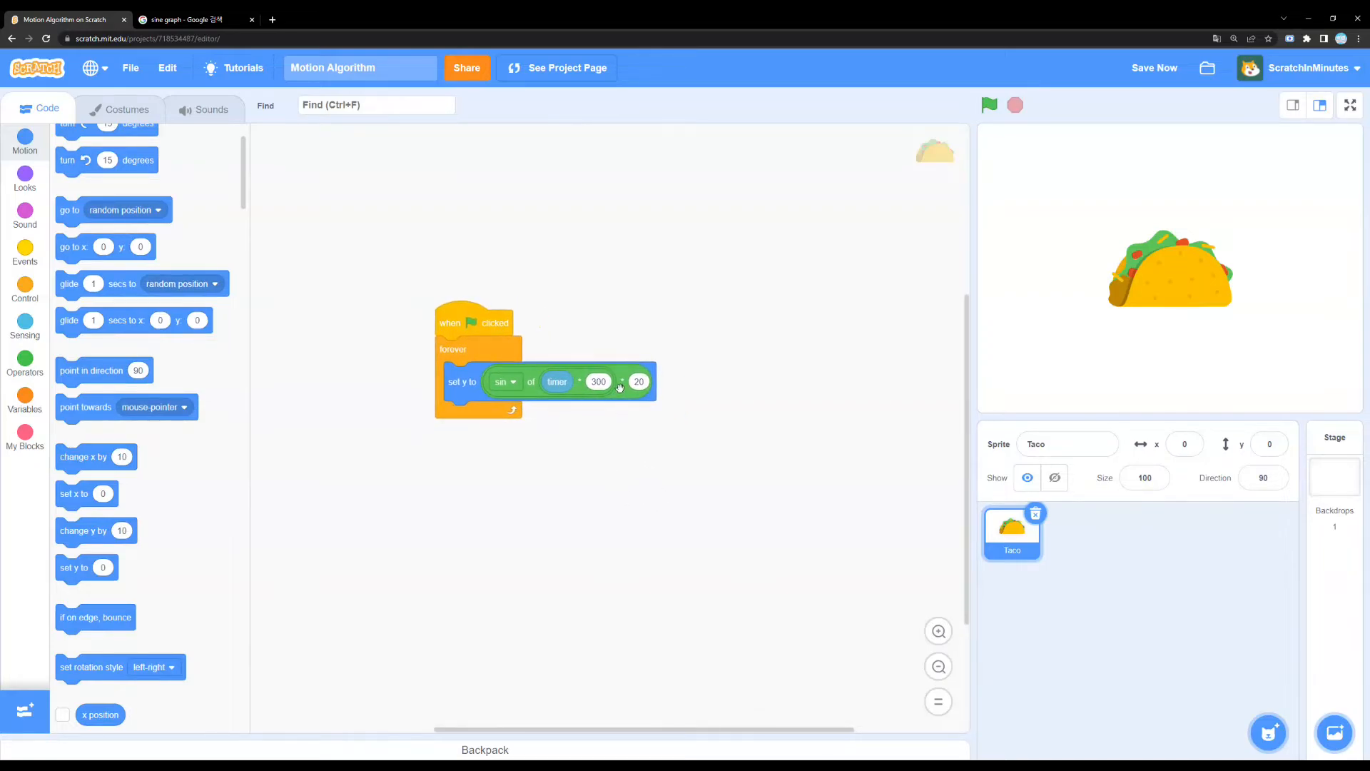
pyautogui.click(989, 105)
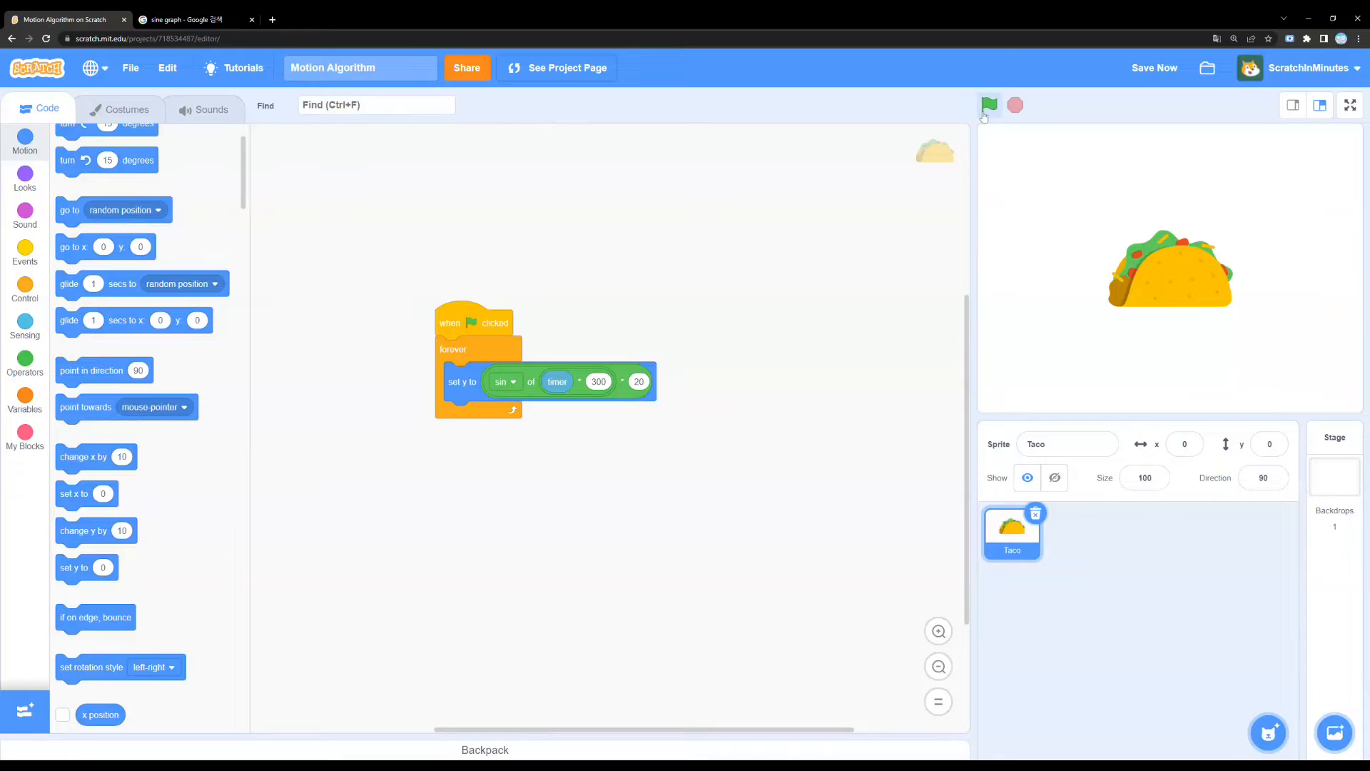
# Run the script and watch the taco bob up and down in full-screen stage view.
pyautogui.click(989, 105)
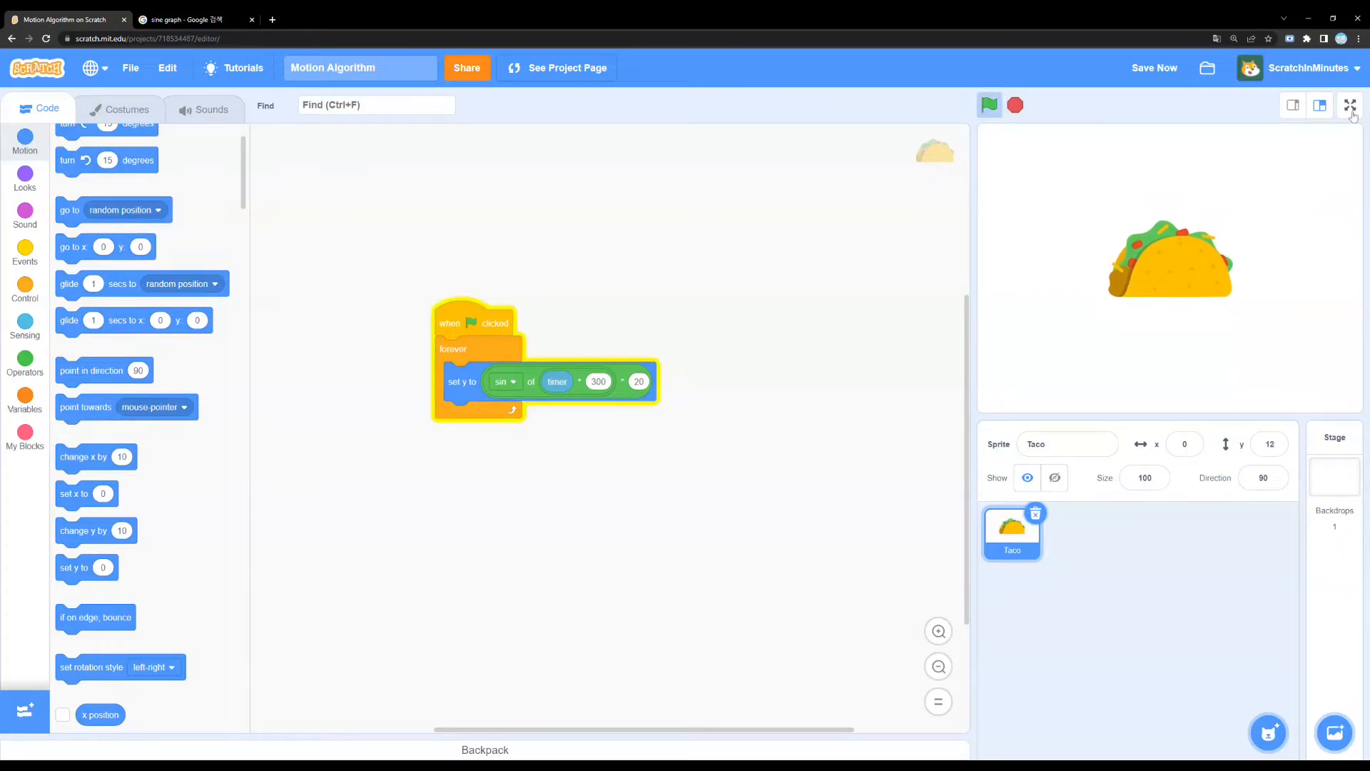
pyautogui.click(1348, 105)
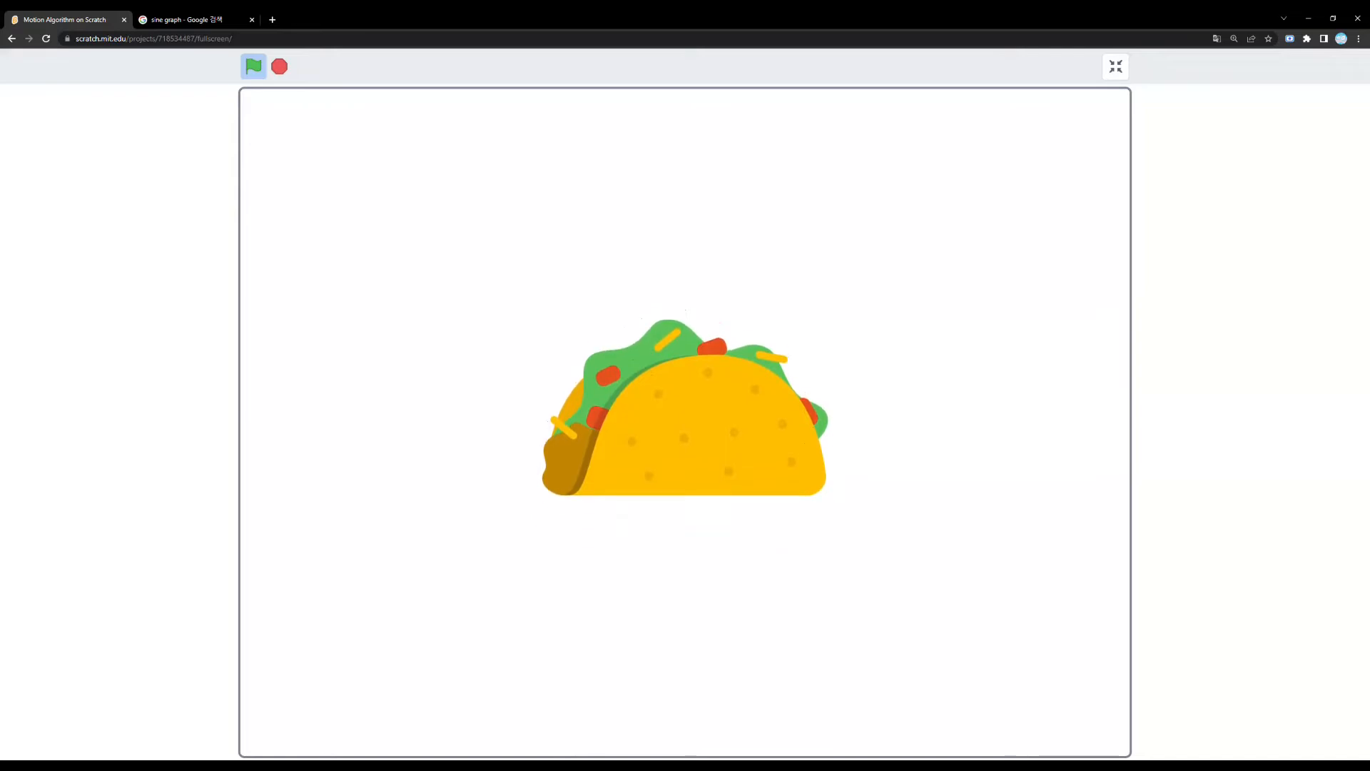
pyautogui.click(1114, 67)
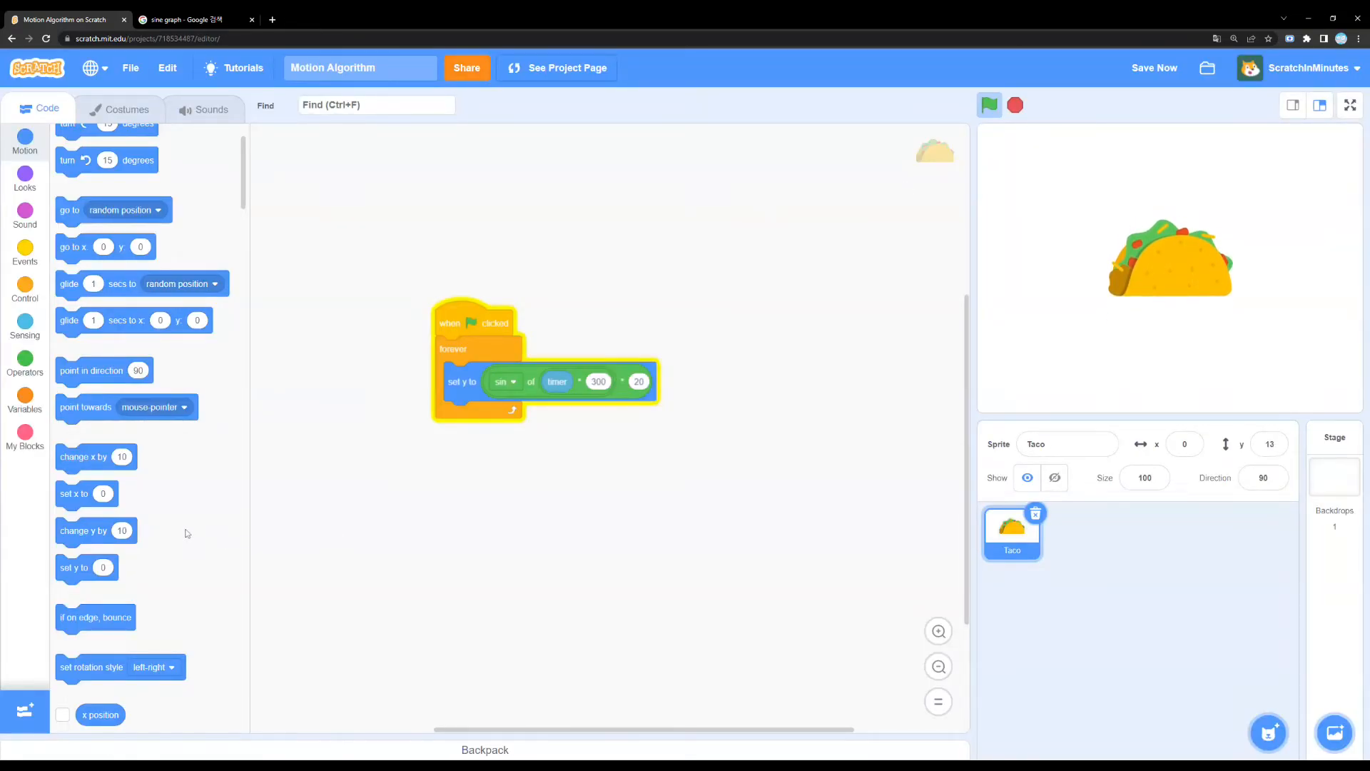
pyautogui.scroll(-3)
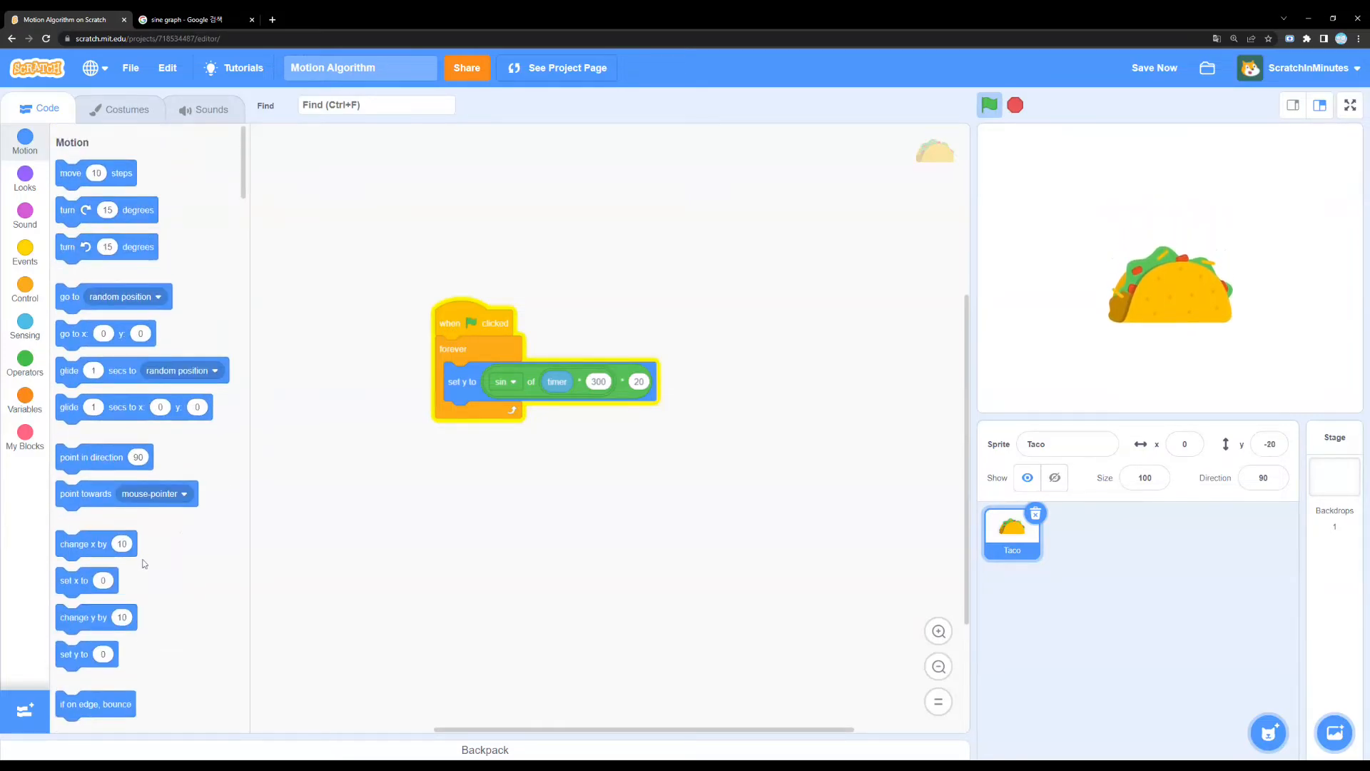
# Point the taco in direction sin expression plus 90, with y at 0, and preview full screen.
pyautogui.moveTo(91, 457); pyautogui.dragTo(467, 415)
pyautogui.write('90')
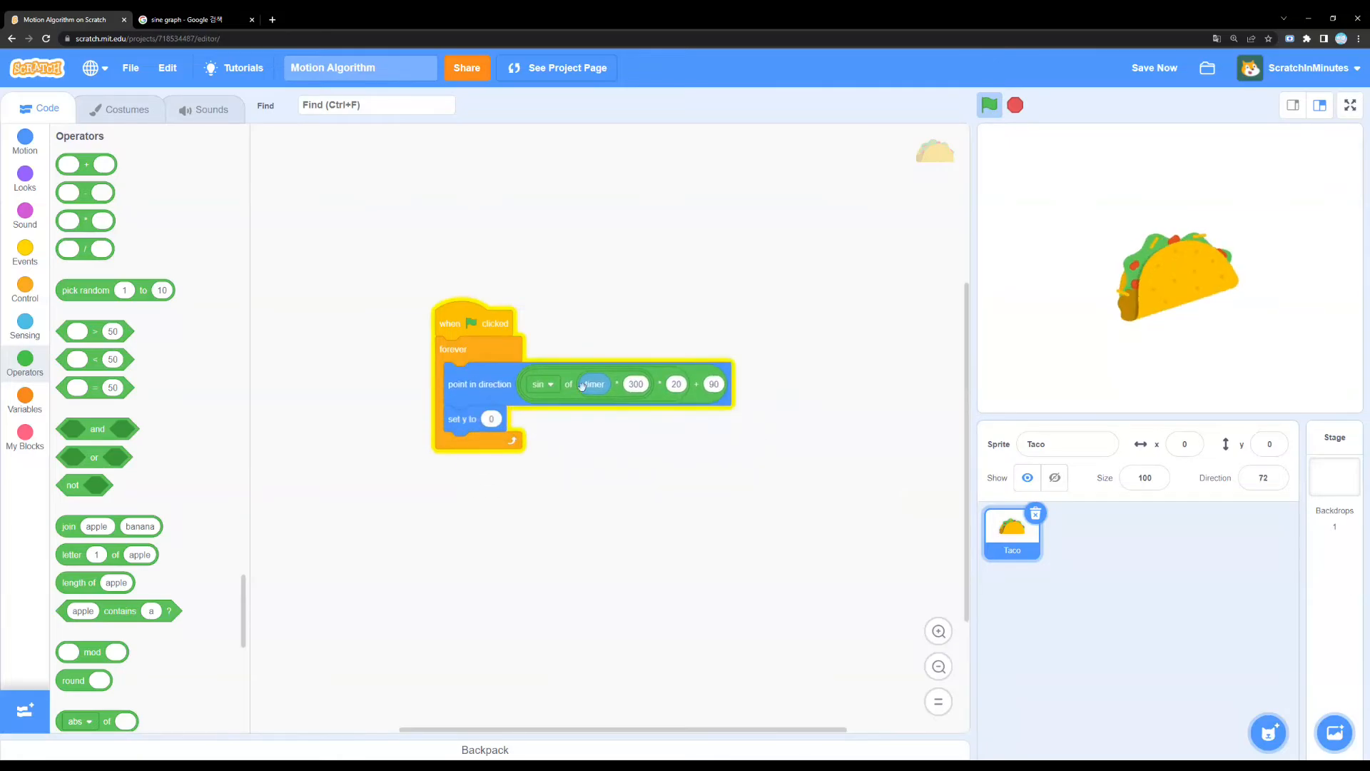
pyautogui.click(1349, 105)
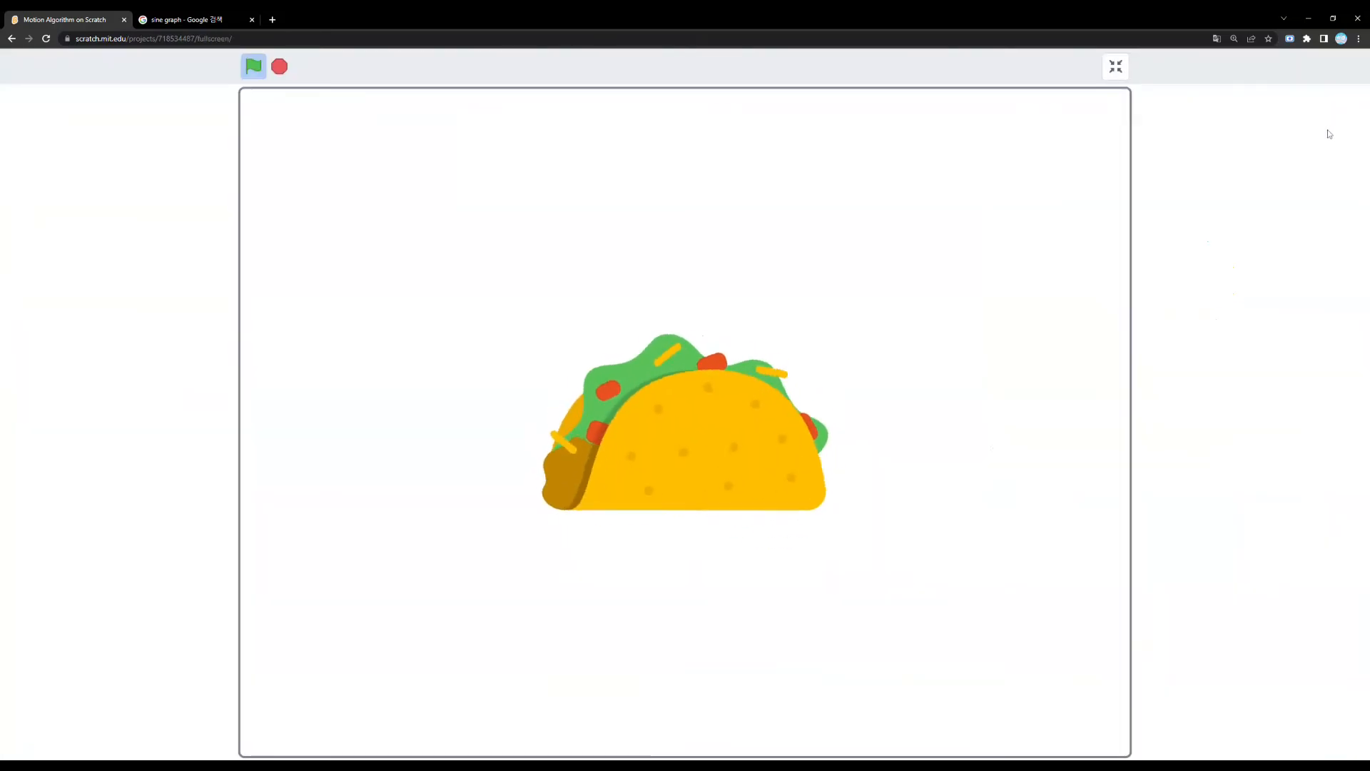
pyautogui.click(1115, 66)
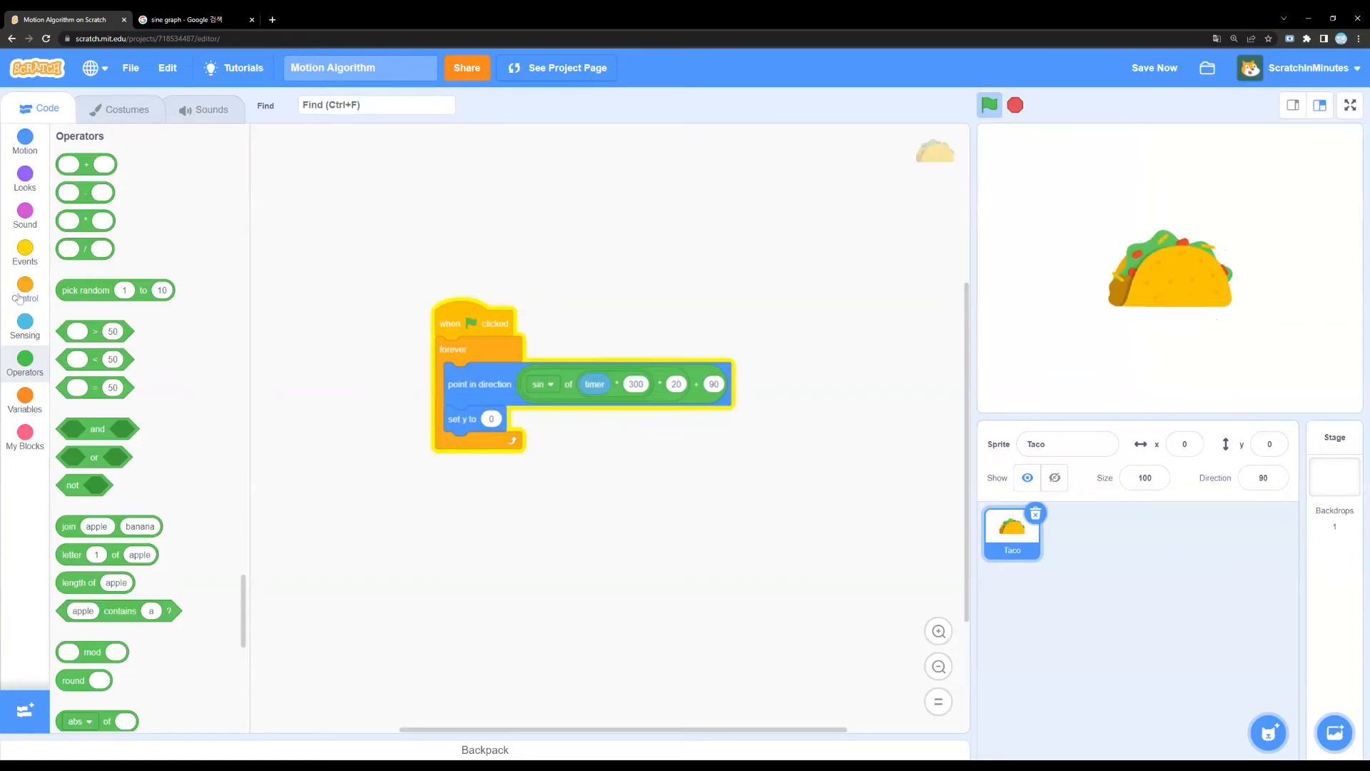
# Set size to the sin expression plus 100% at the loop top, then preview full screen.
pyautogui.click(24, 181)
pyautogui.write('100')
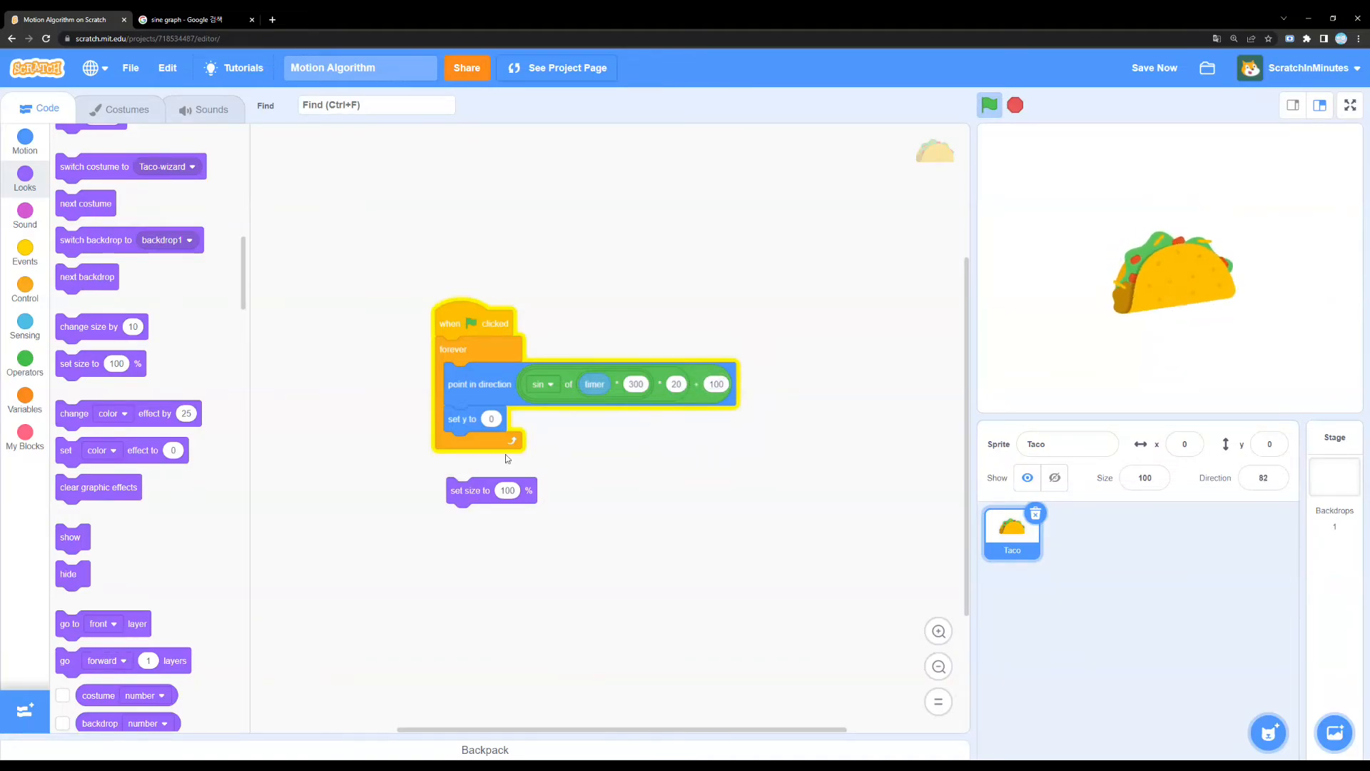
pyautogui.moveTo(491, 490); pyautogui.dragTo(471, 378)
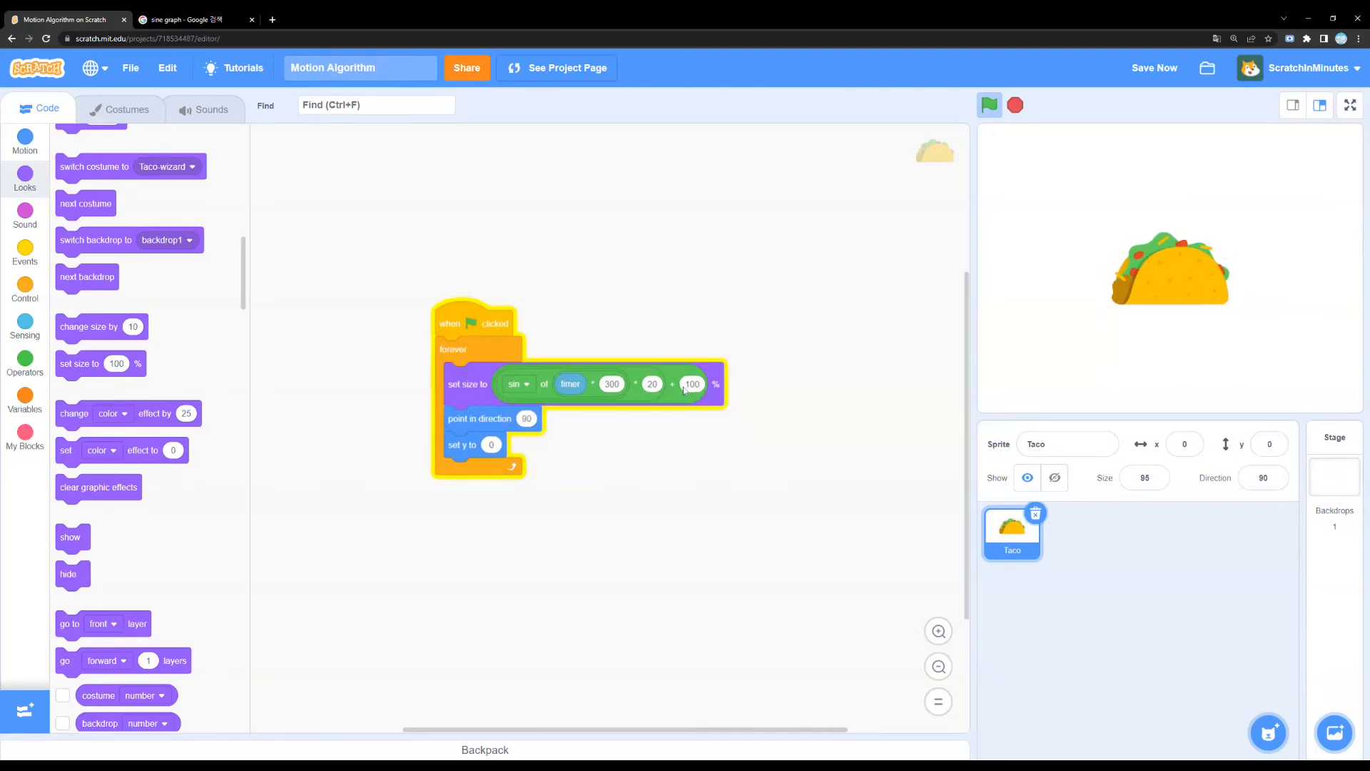
pyautogui.click(1350, 105)
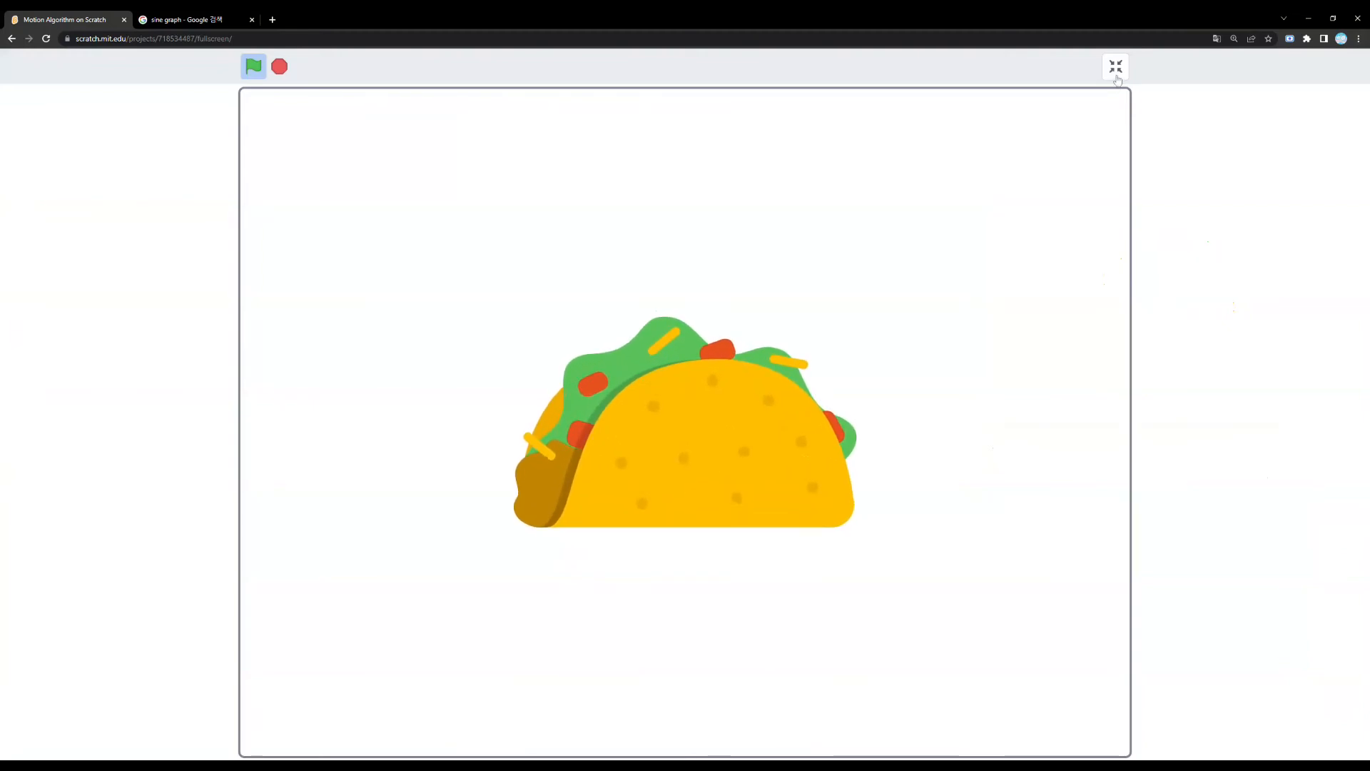
pyautogui.click(1115, 65)
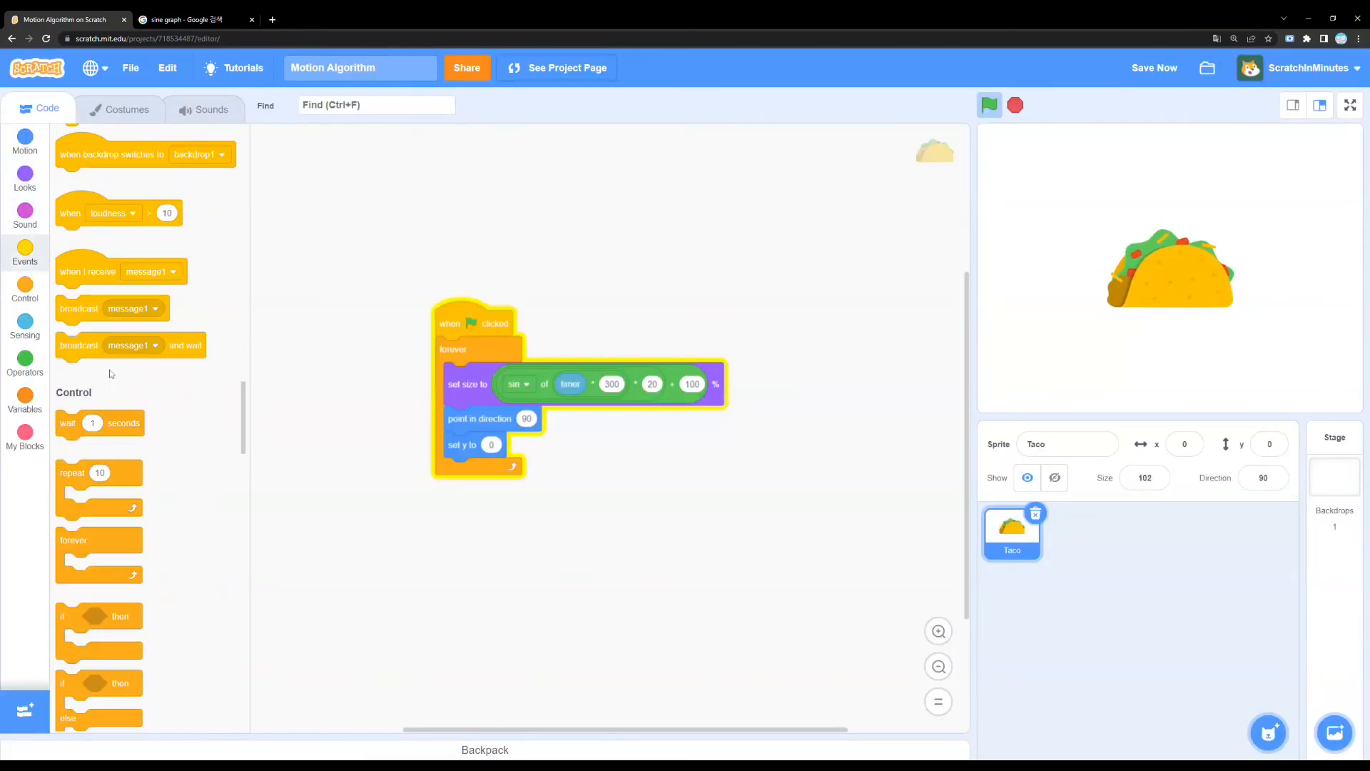
pyautogui.click(25, 141)
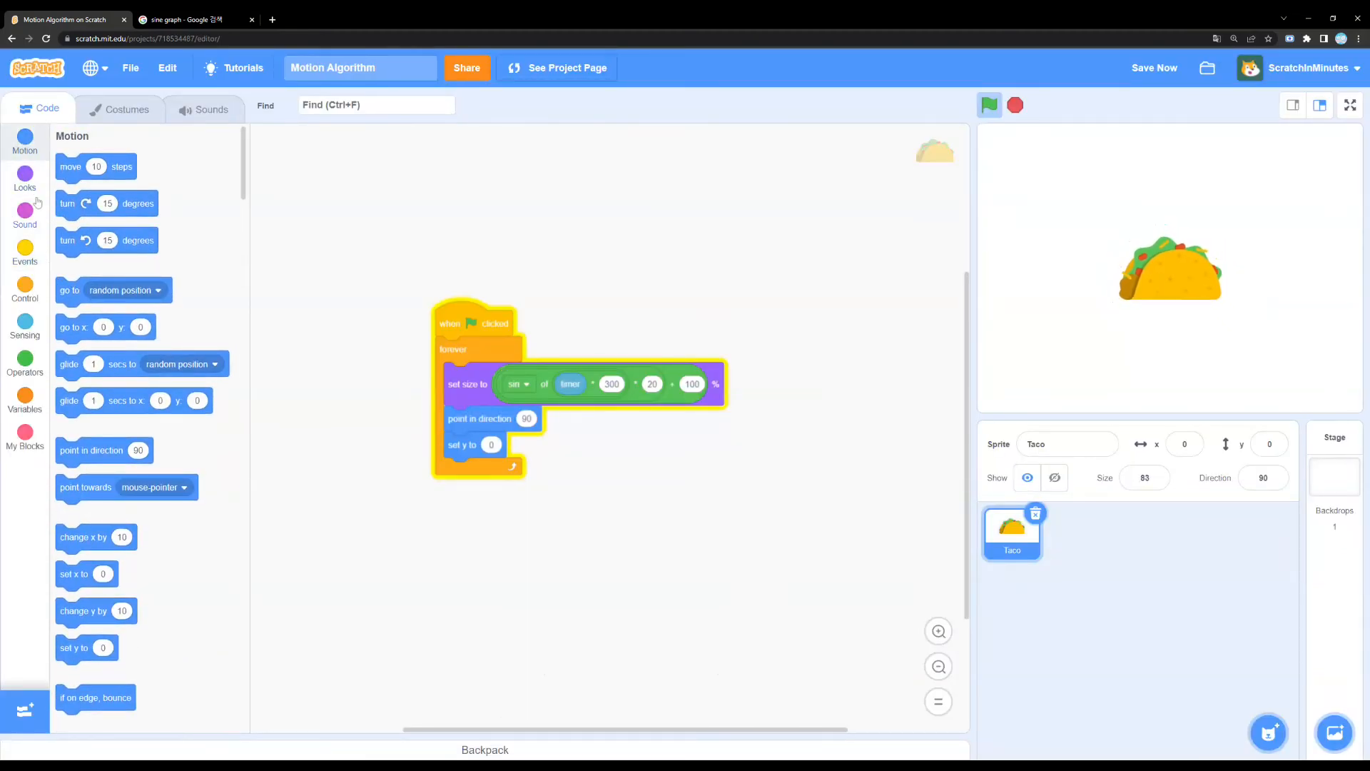
pyautogui.click(25, 211)
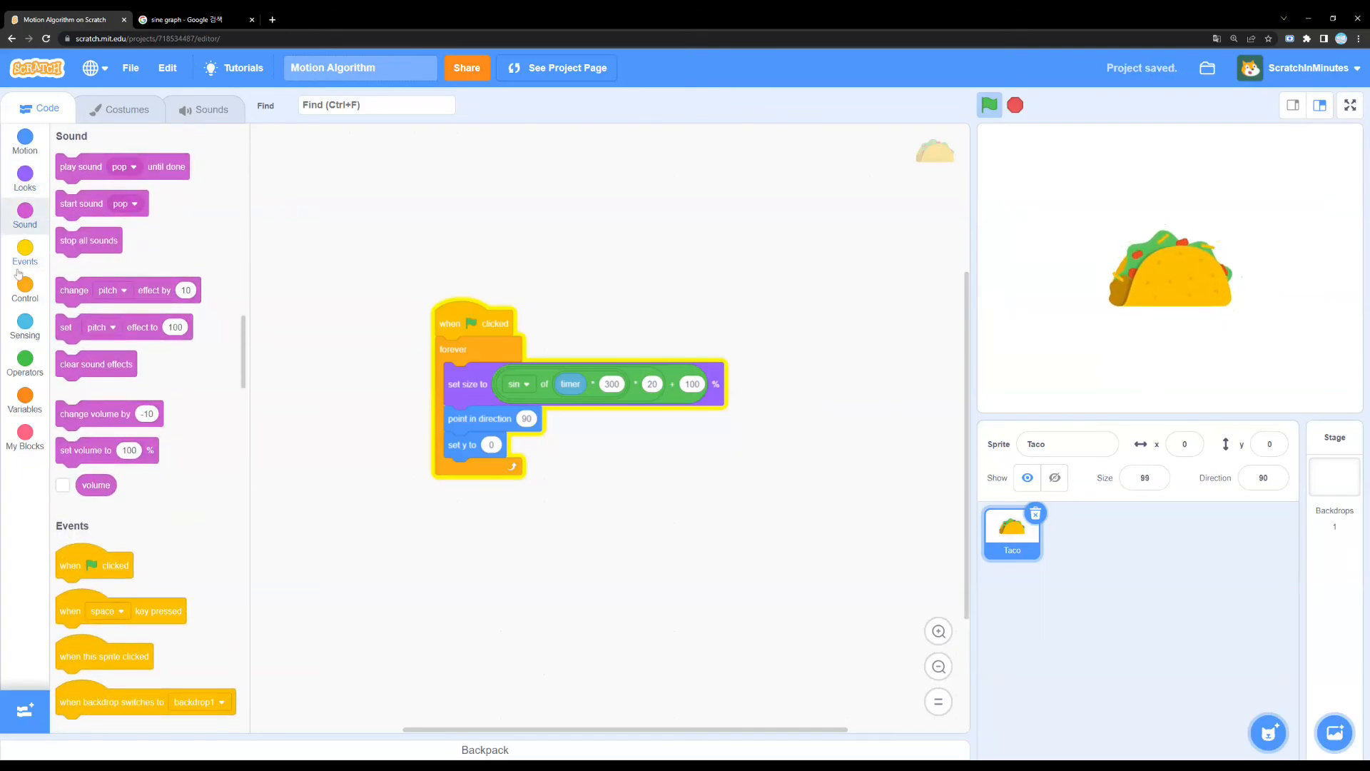
pyautogui.click(25, 253)
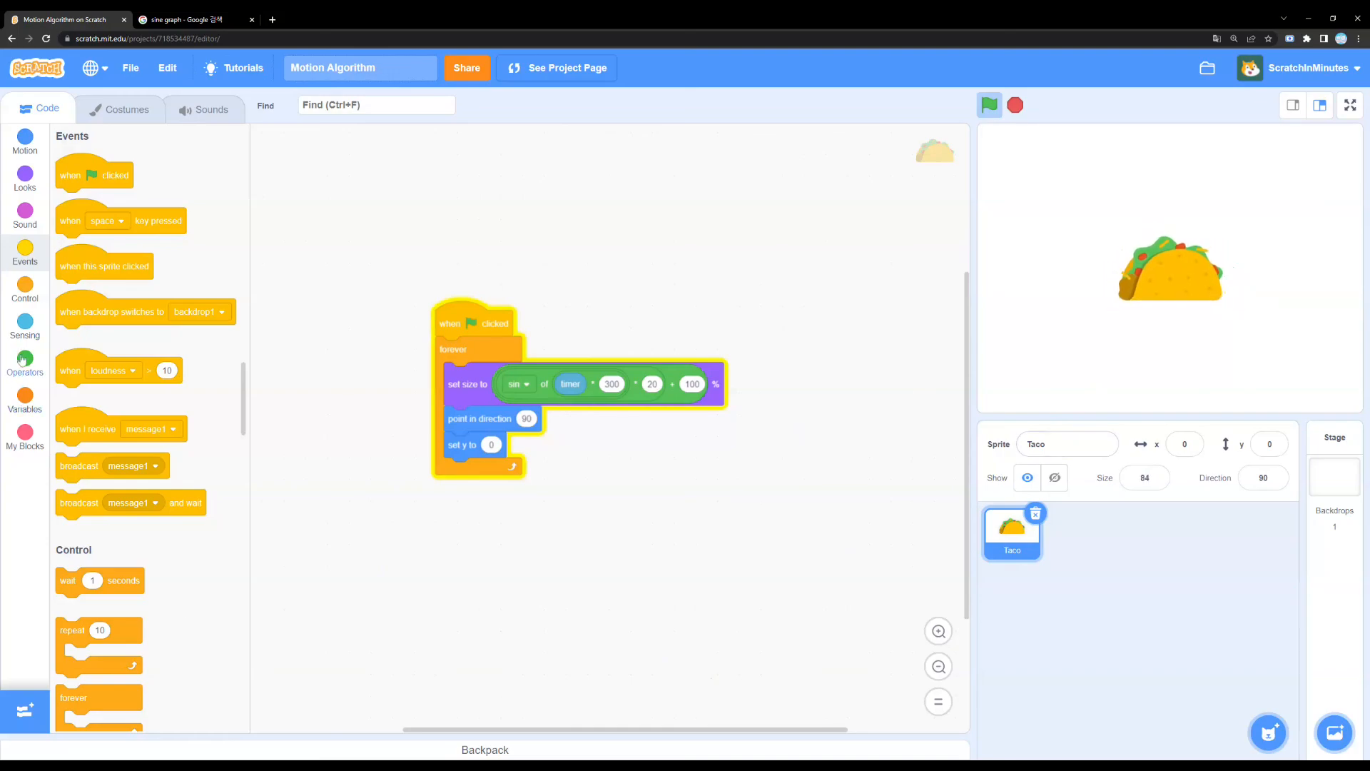
pyautogui.click(25, 359)
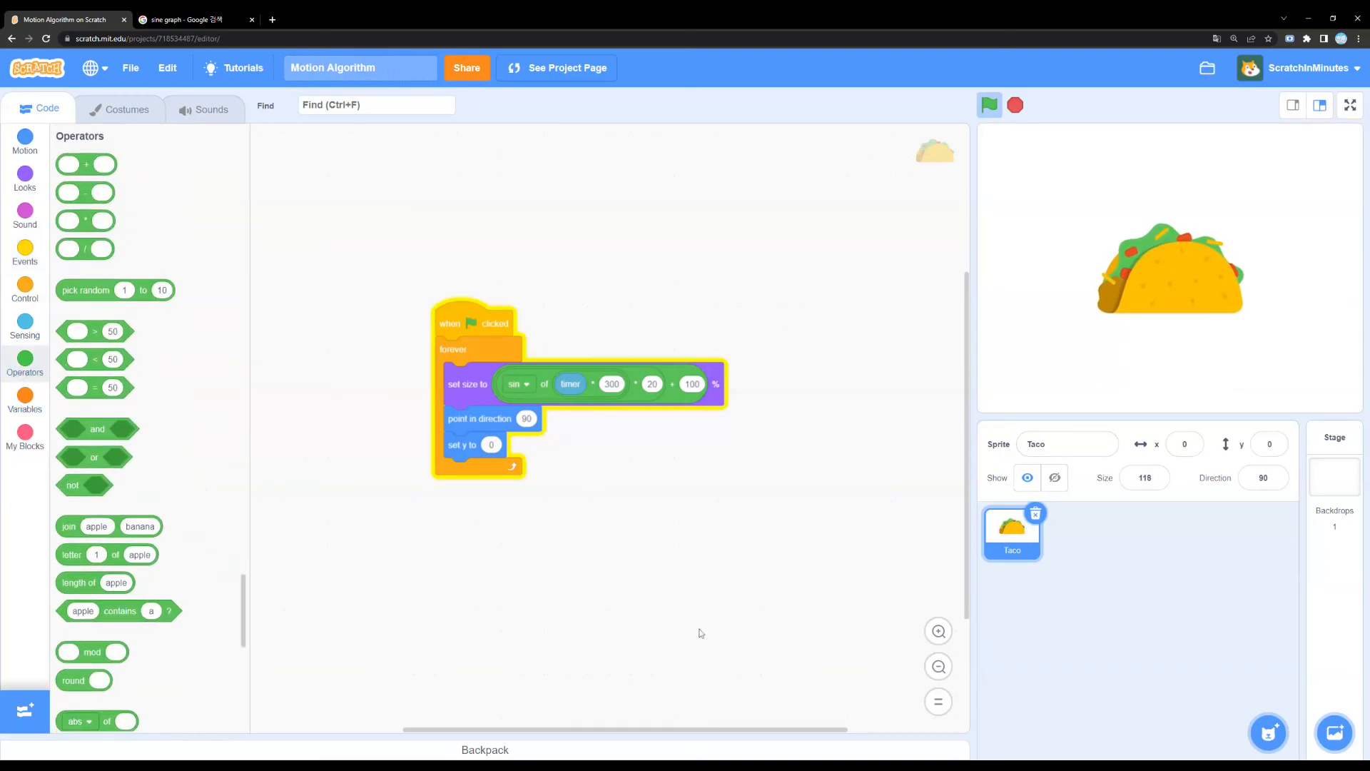